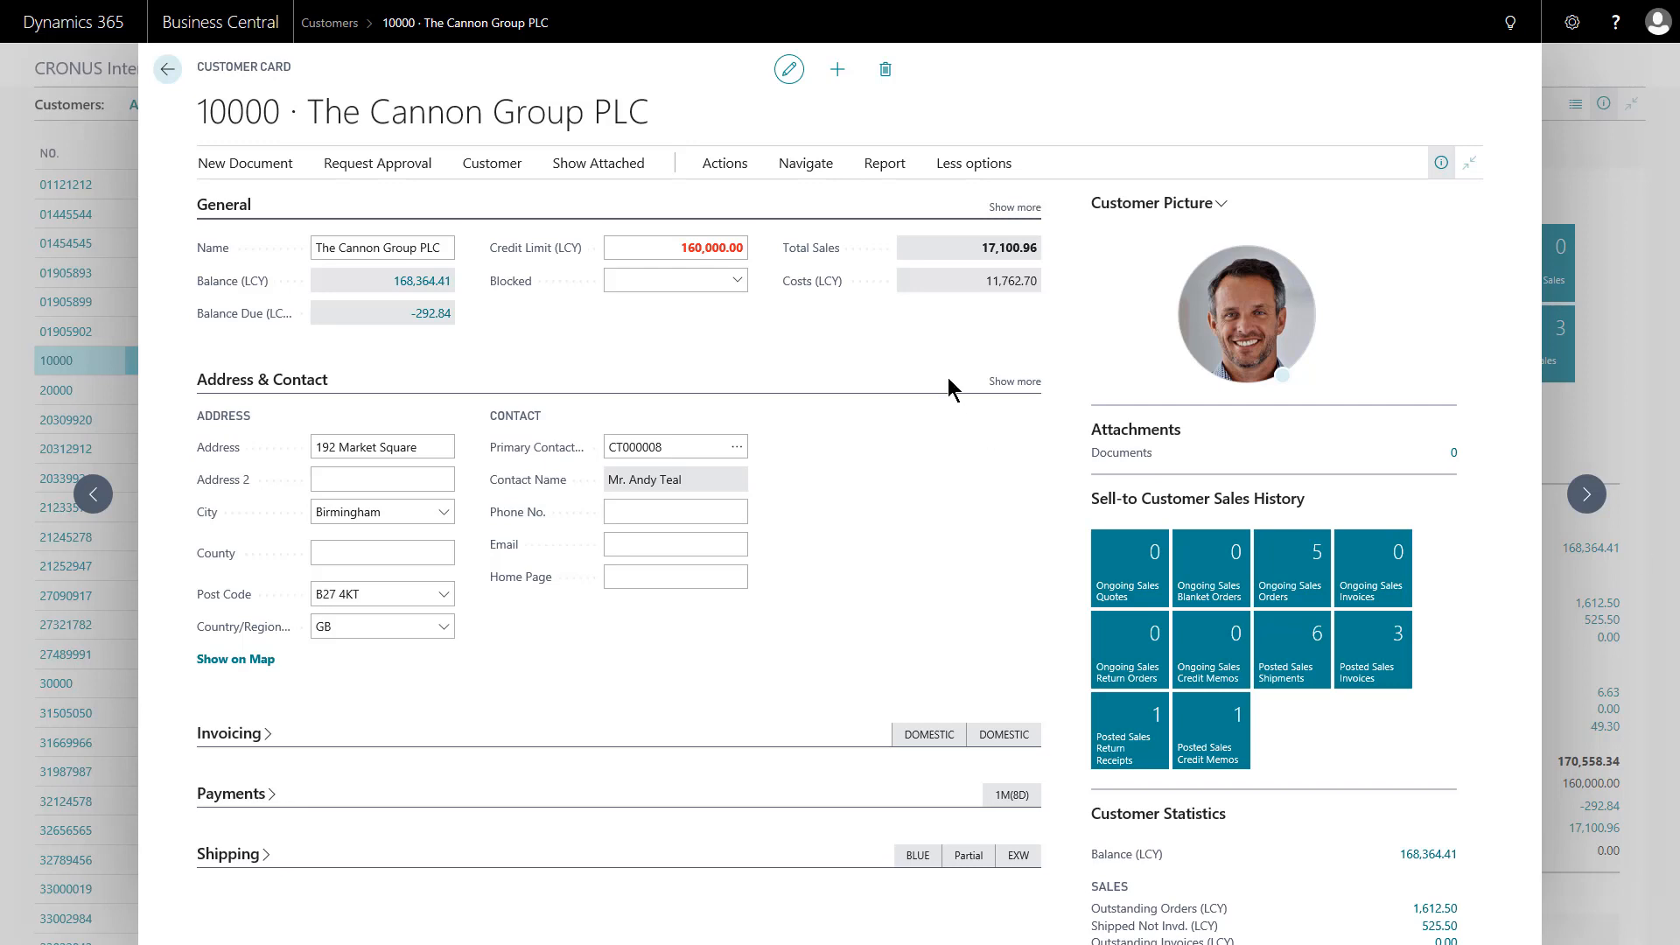
pyautogui.moveTo(780, 359)
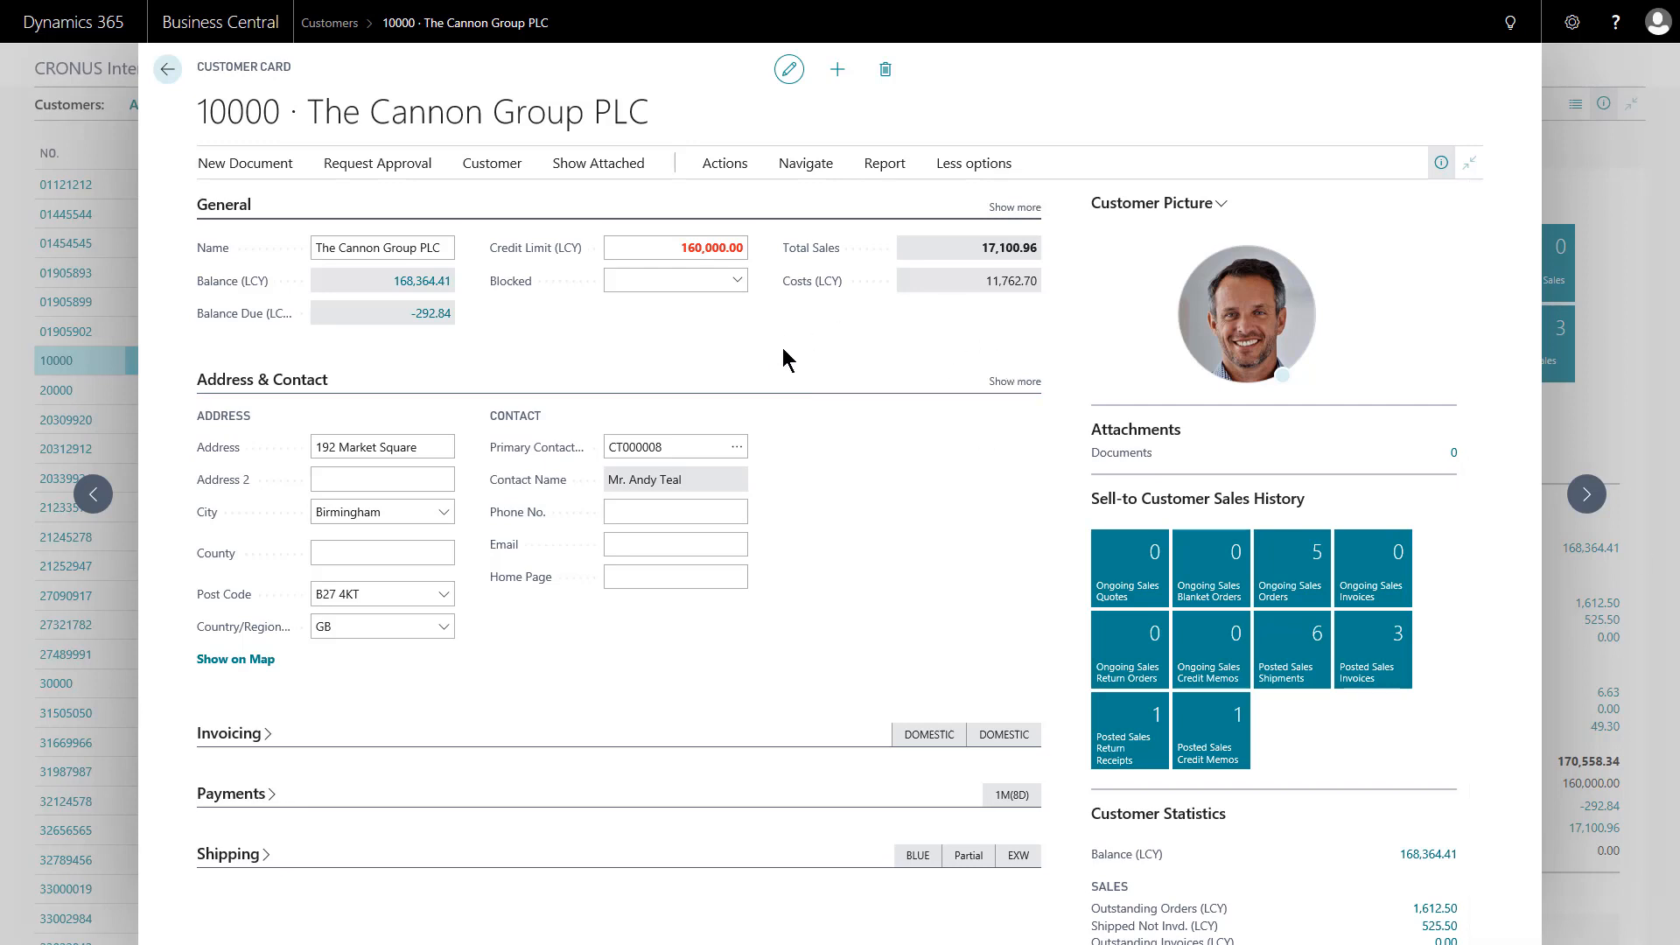
pyautogui.moveTo(322, 130)
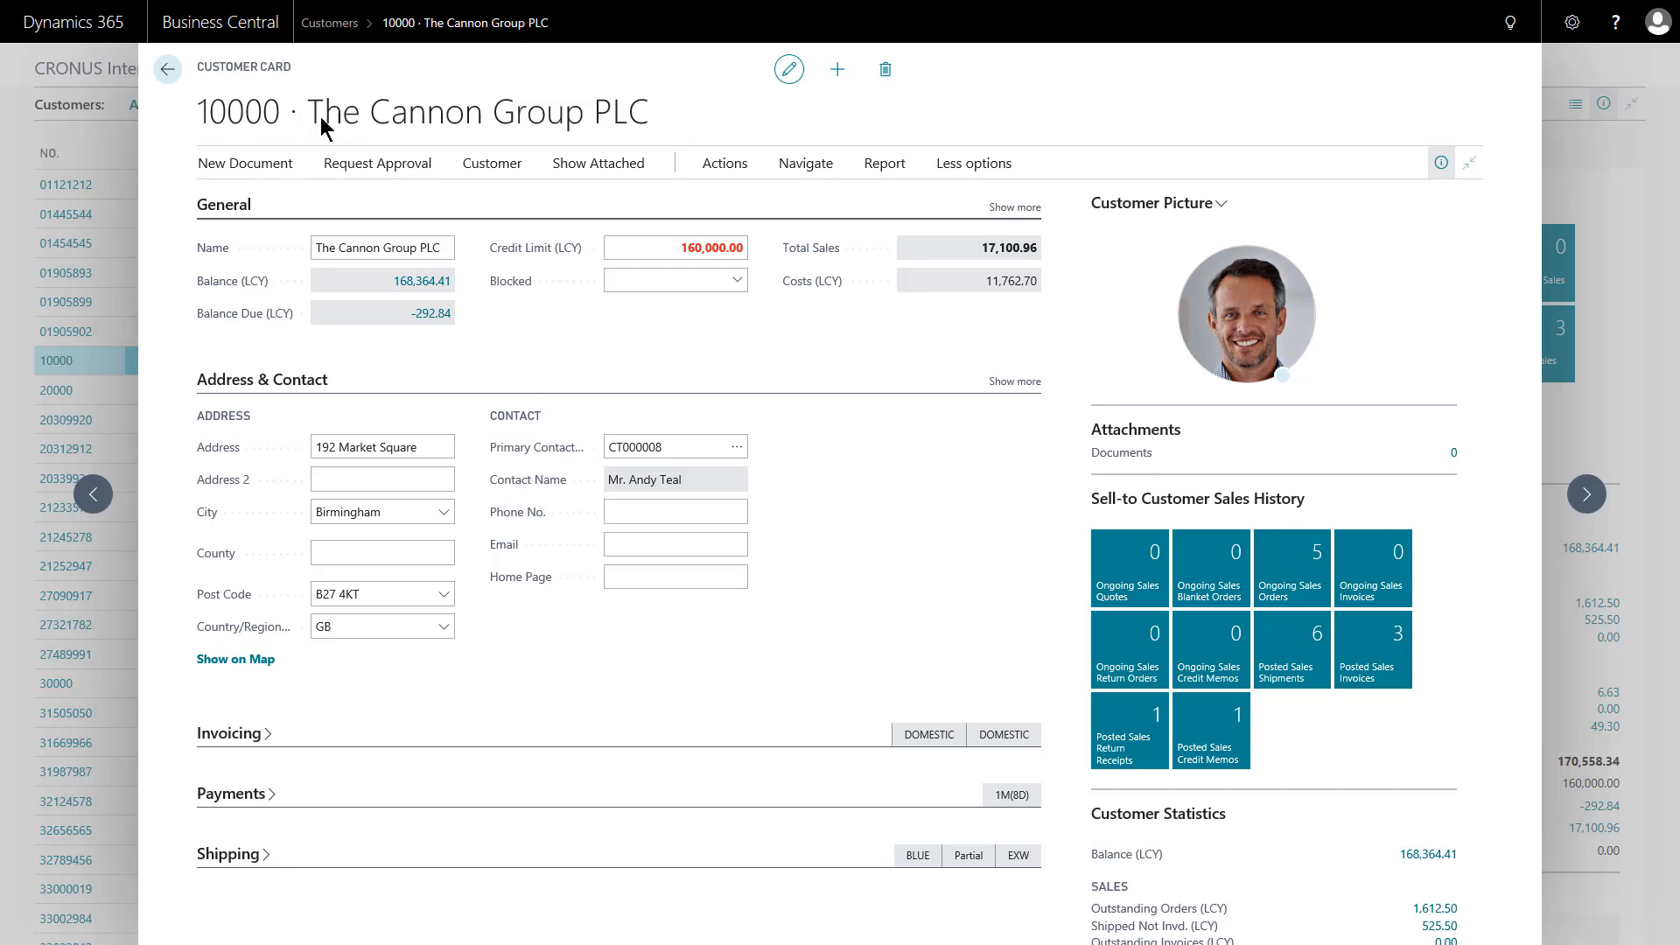
pyautogui.moveTo(828, 360)
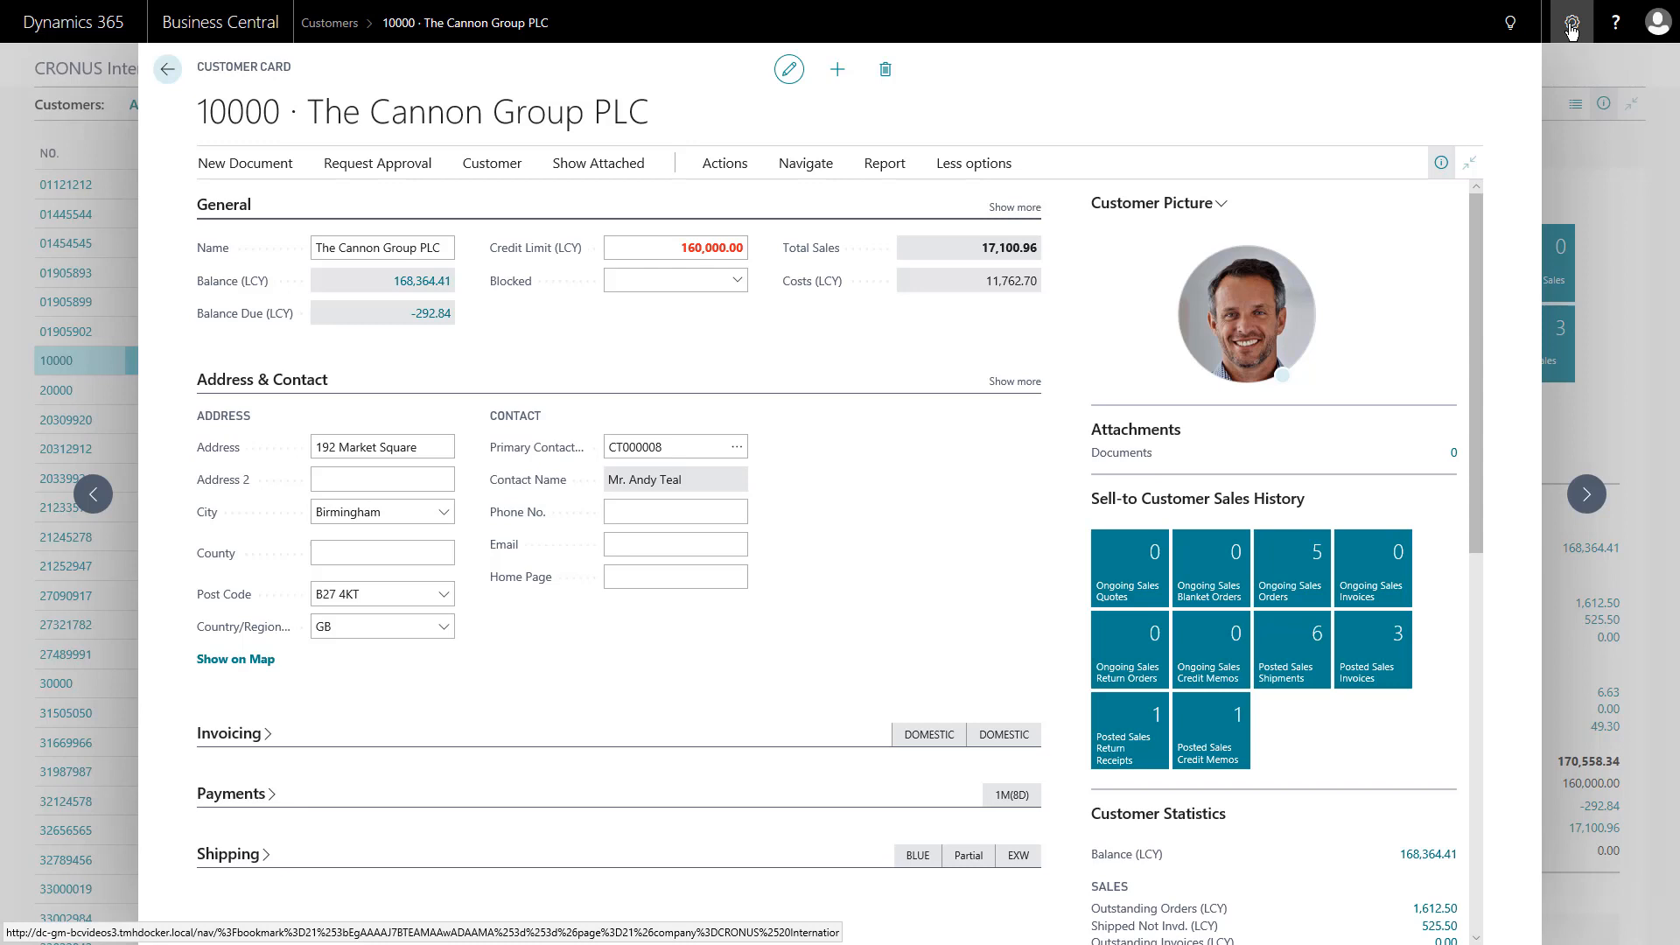
# Reveal the Settings menu with the Personalise, Design and My Settings choices
pyautogui.click(1571, 23)
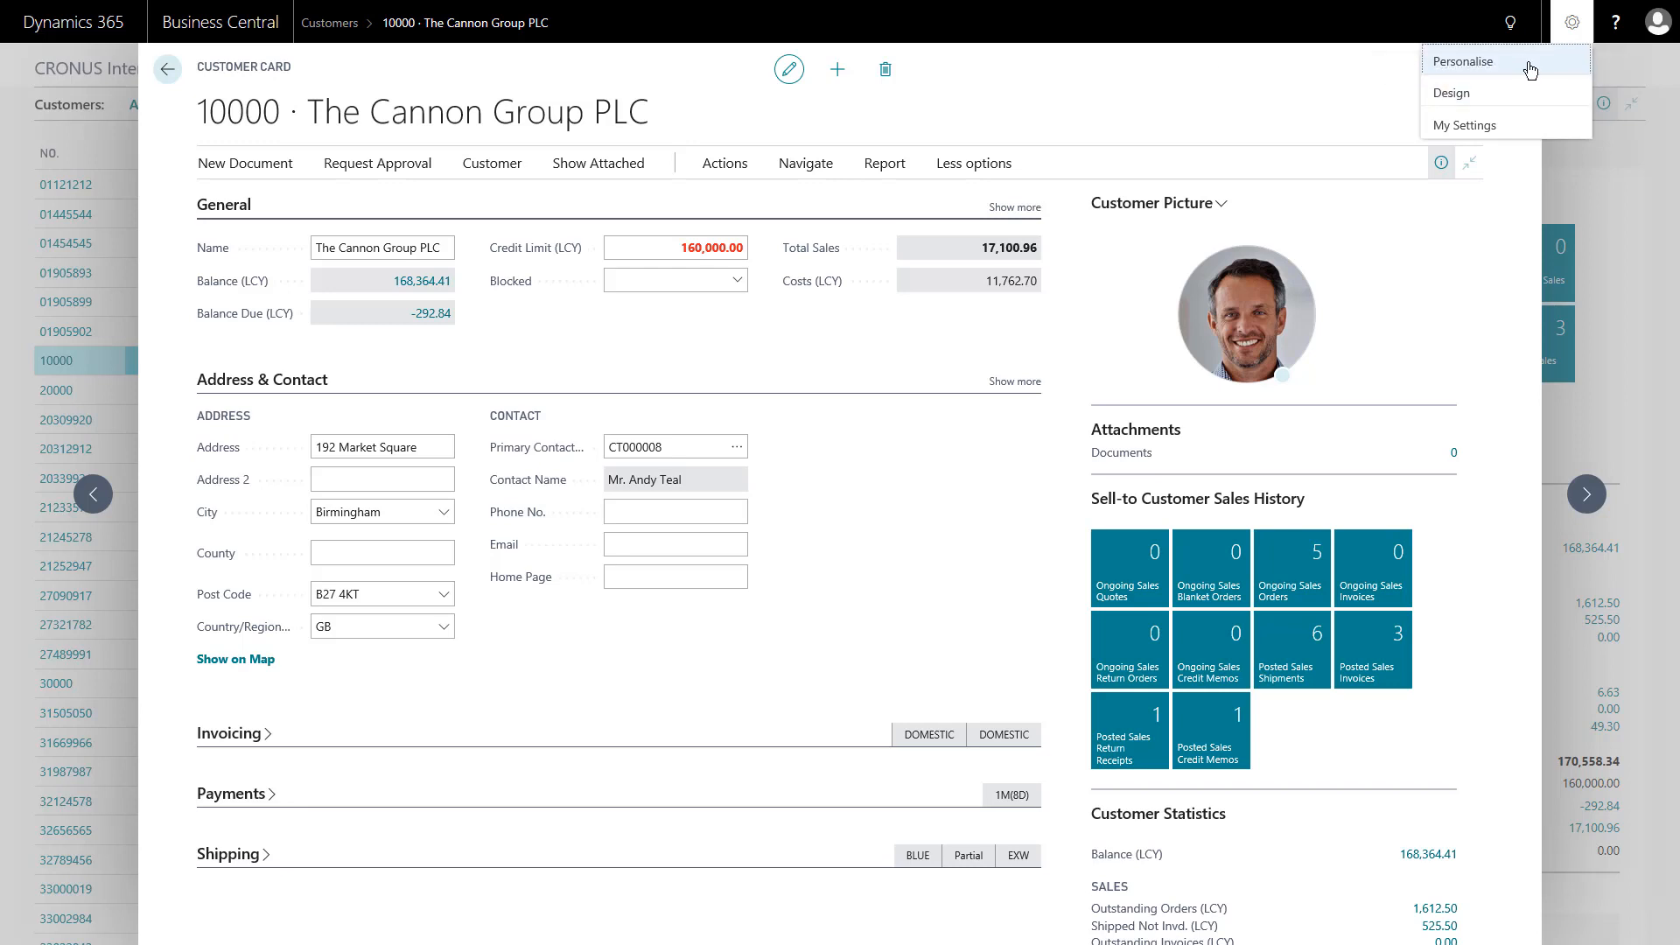
# Enter personalisation mode for The Cannon Group PLC customer card
pyautogui.click(1465, 59)
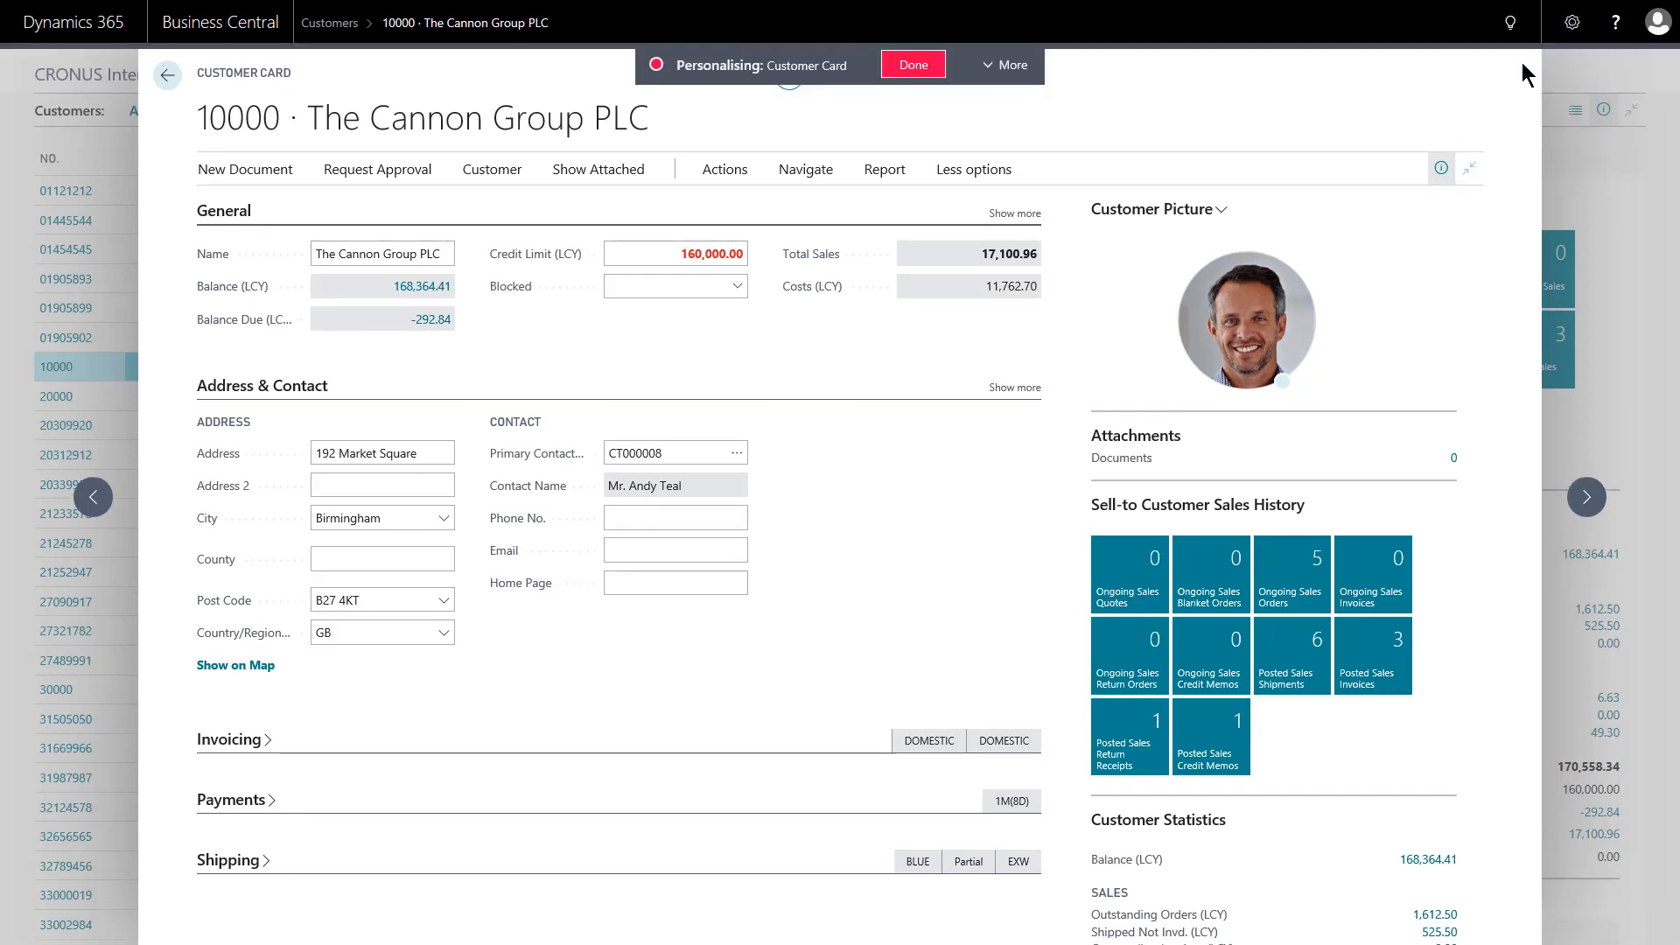
pyautogui.moveTo(841, 242)
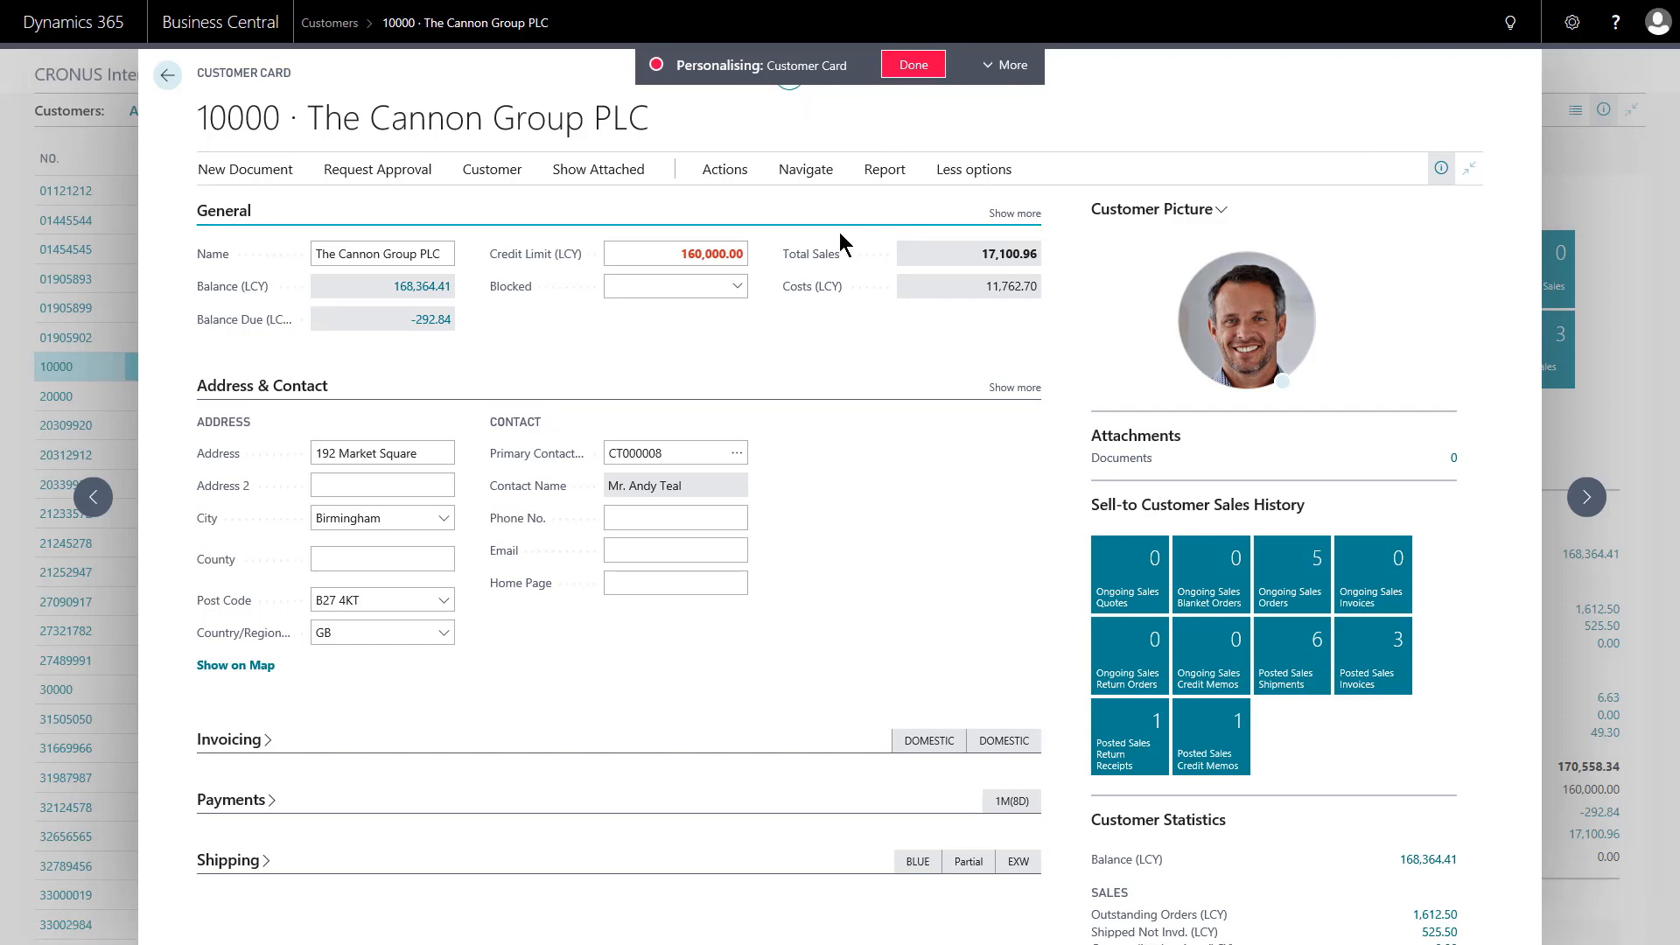
pyautogui.moveTo(969, 177)
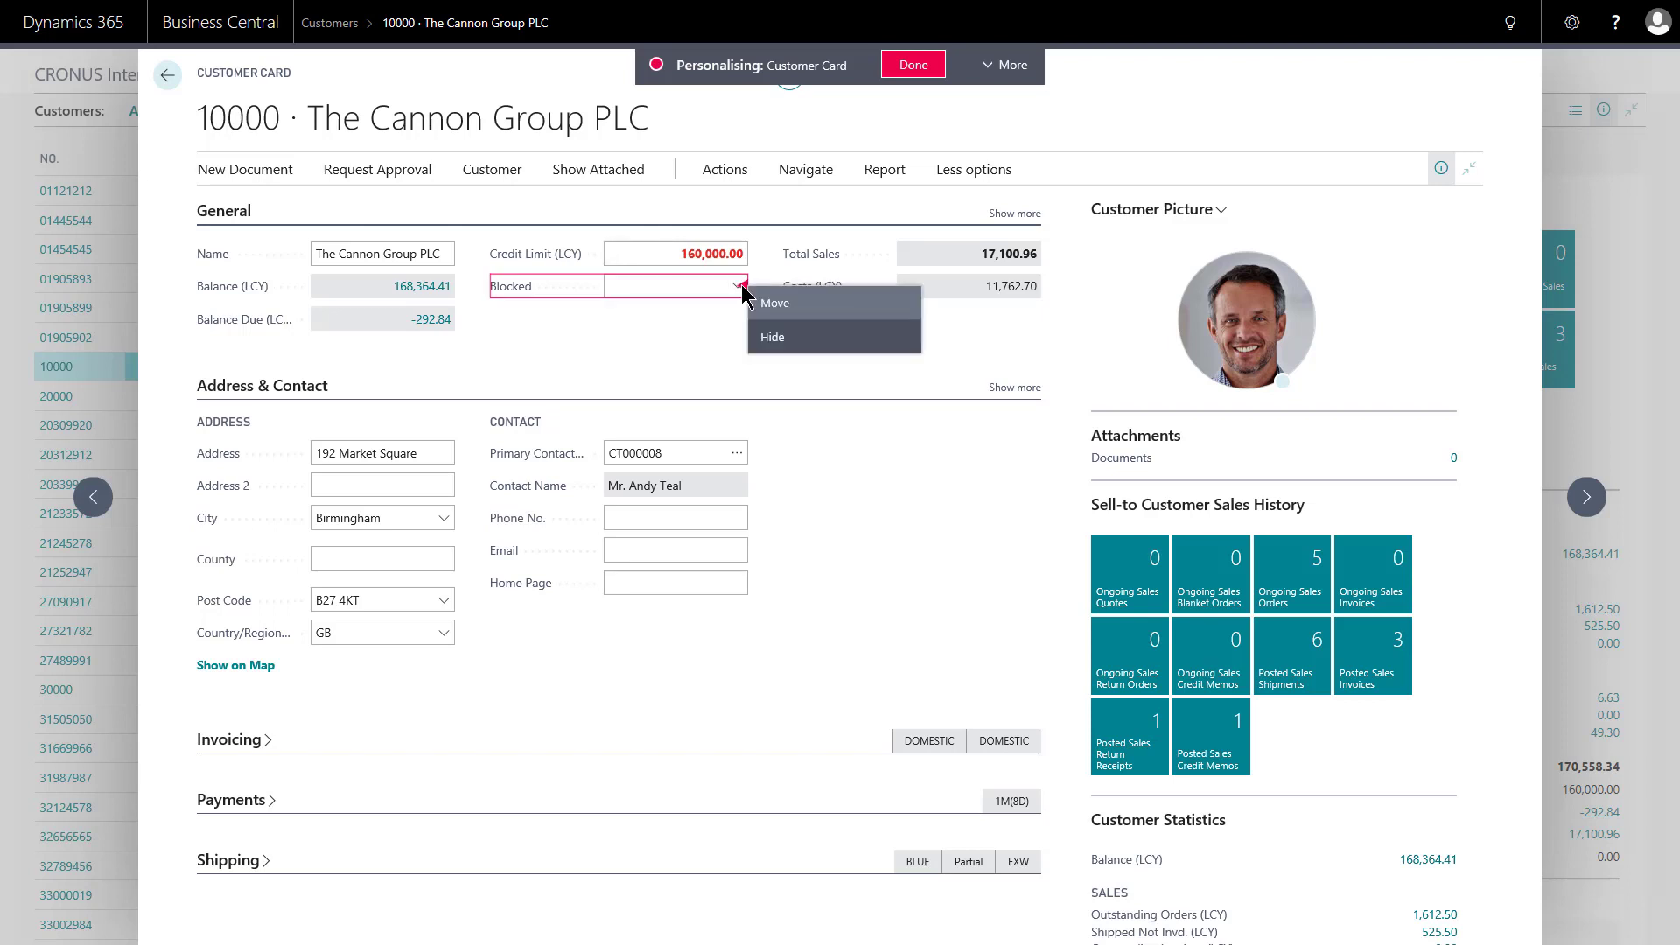
pyautogui.moveTo(770, 351)
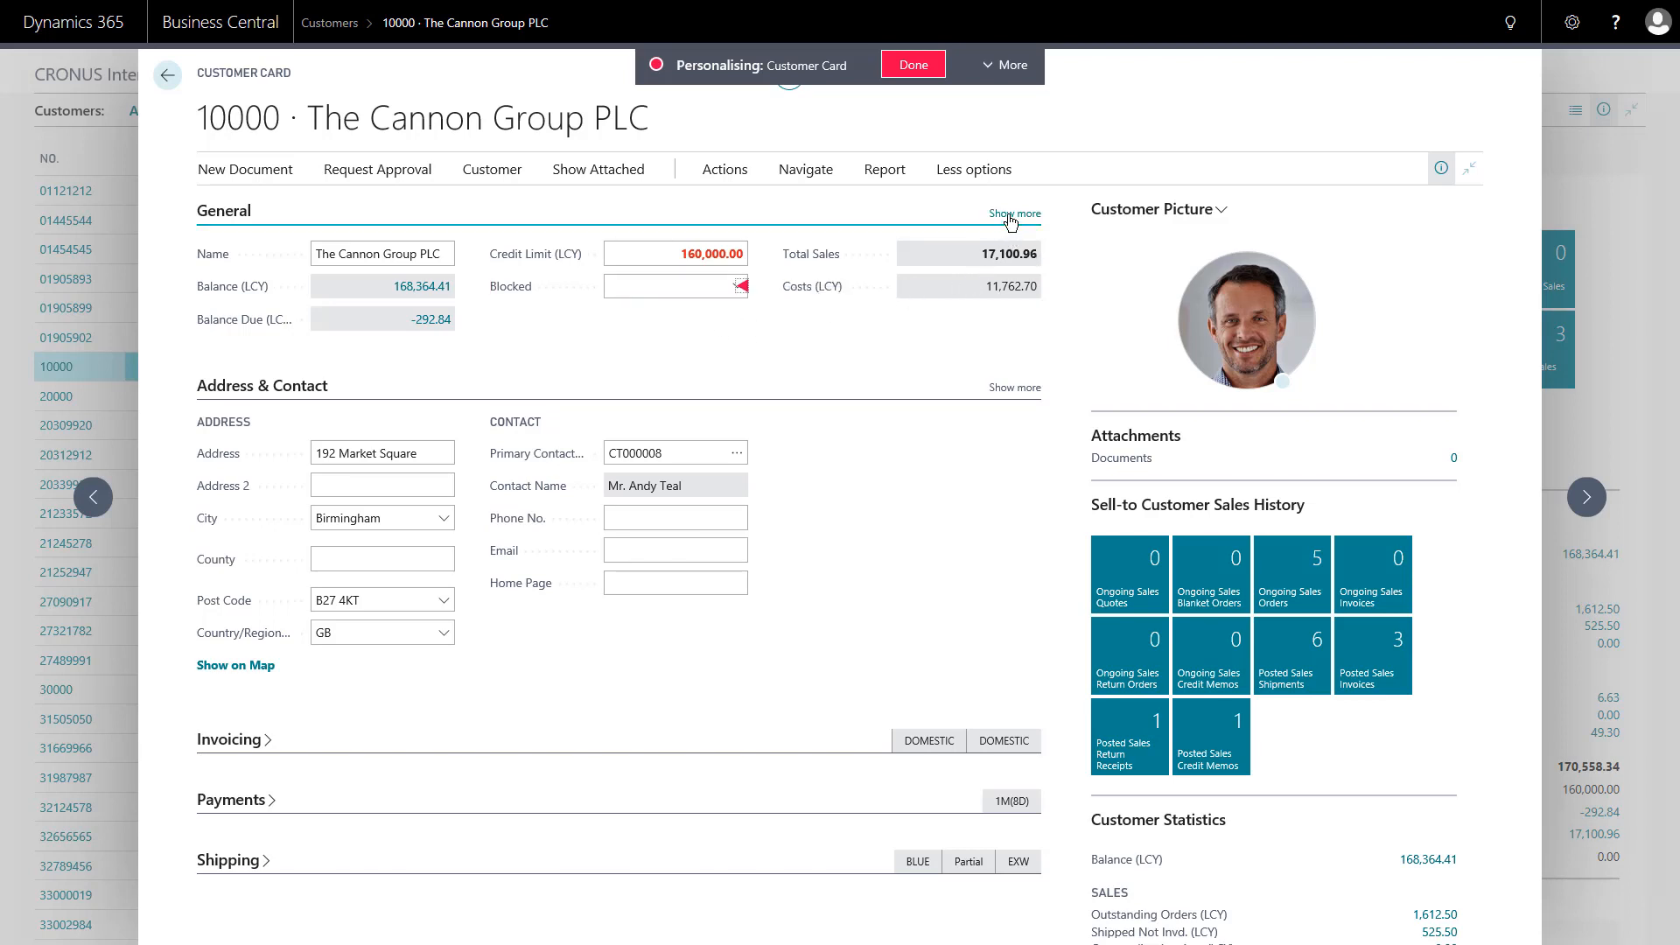
# Expand all General fields, hide IC Partner Code, and select Credit Limit (LCY) for repositioning
pyautogui.click(1015, 213)
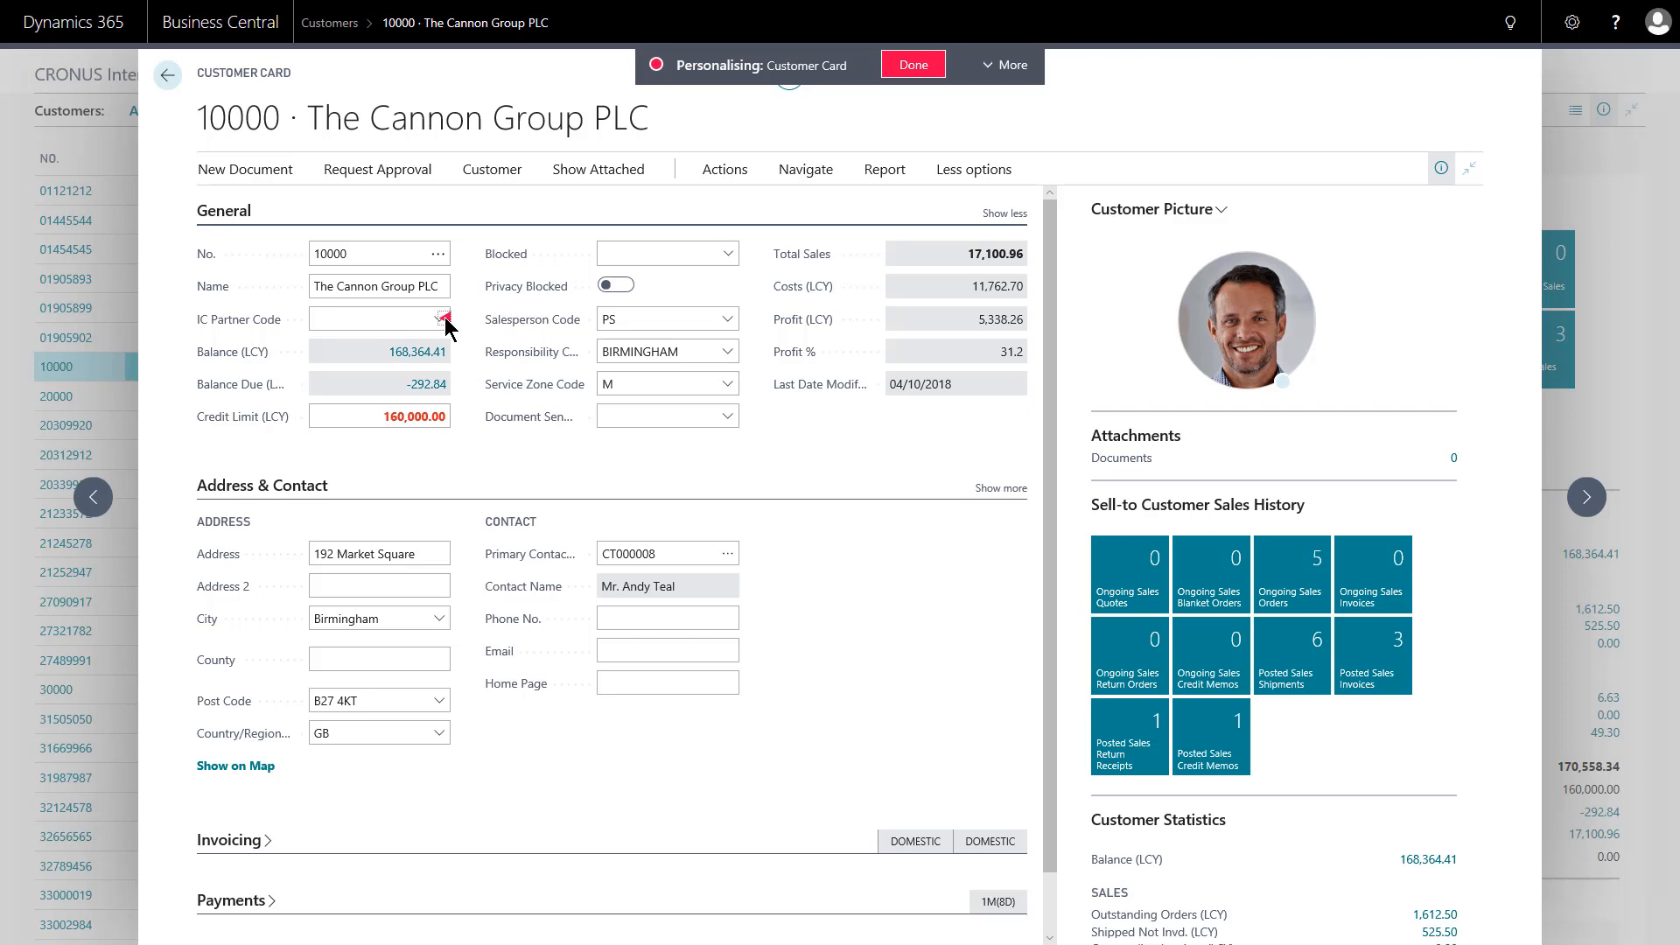
pyautogui.click(445, 319)
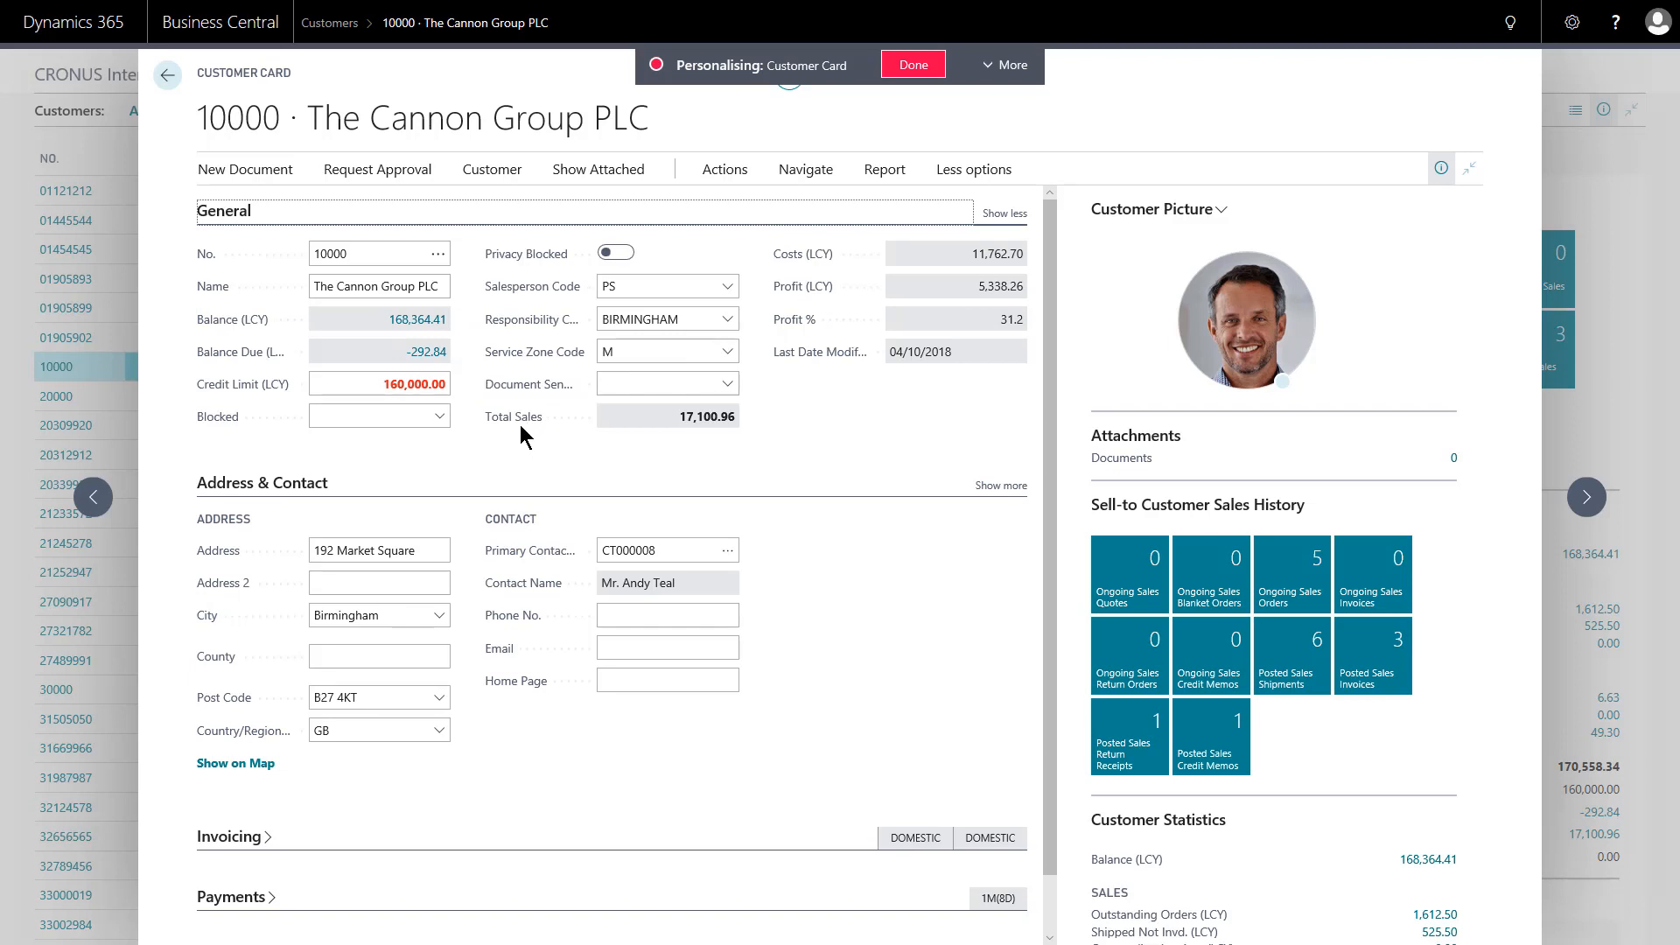
pyautogui.click(378, 383)
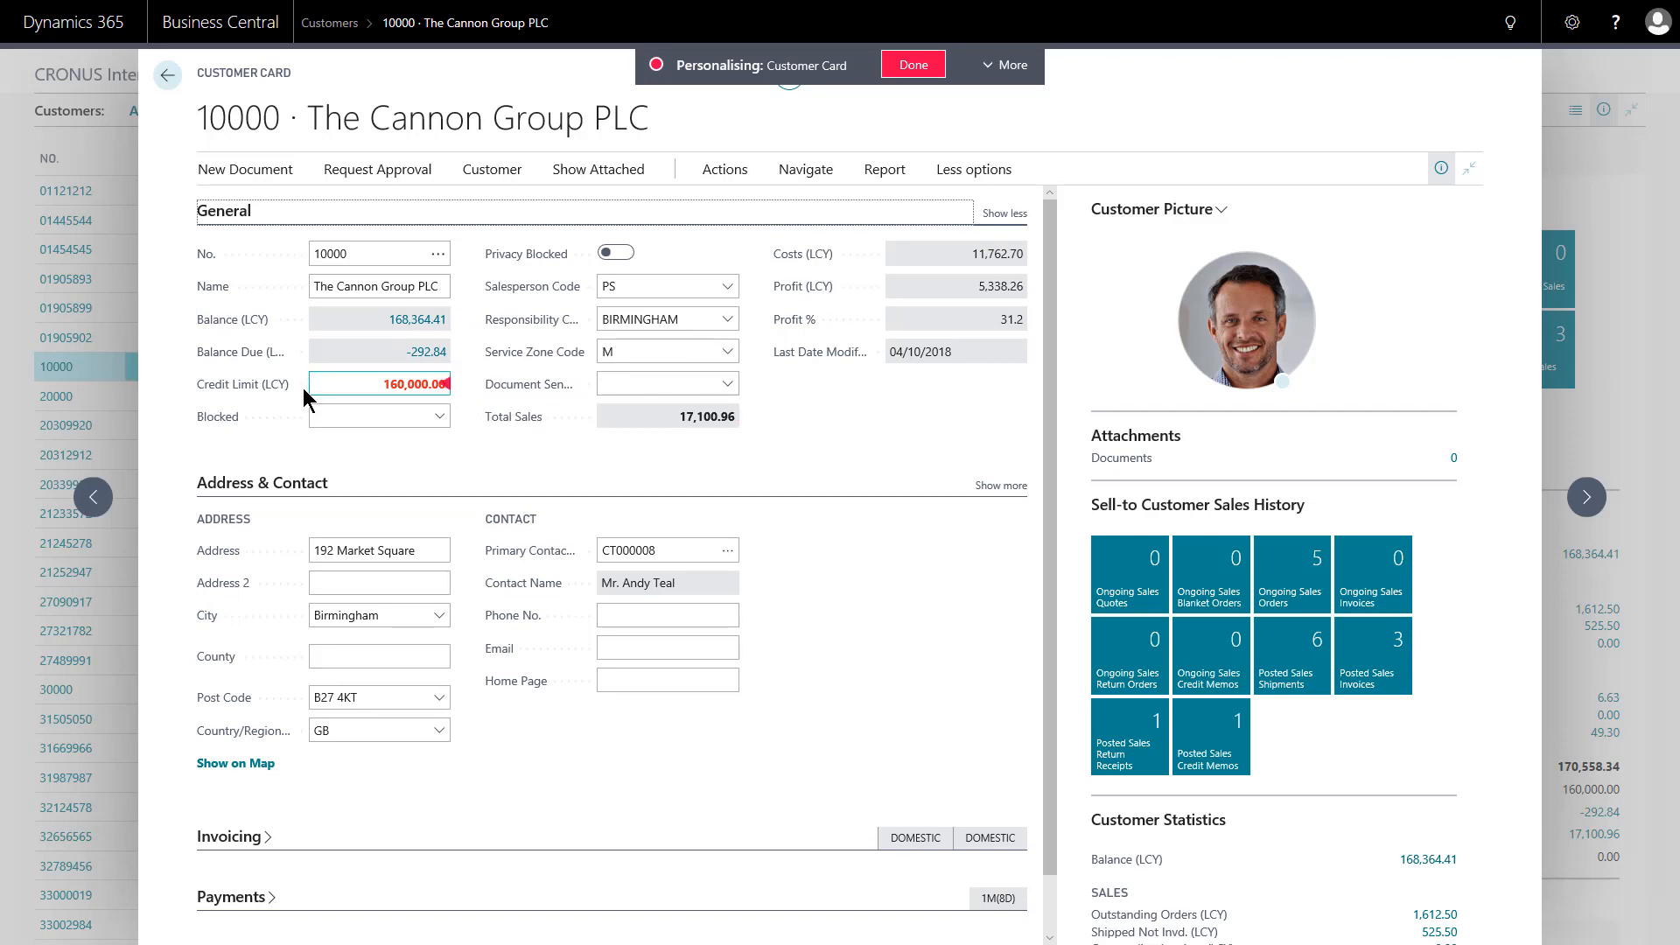
# Move Credit Limit (LCY) so it sits directly below Name in the General section
pyautogui.click(374, 384)
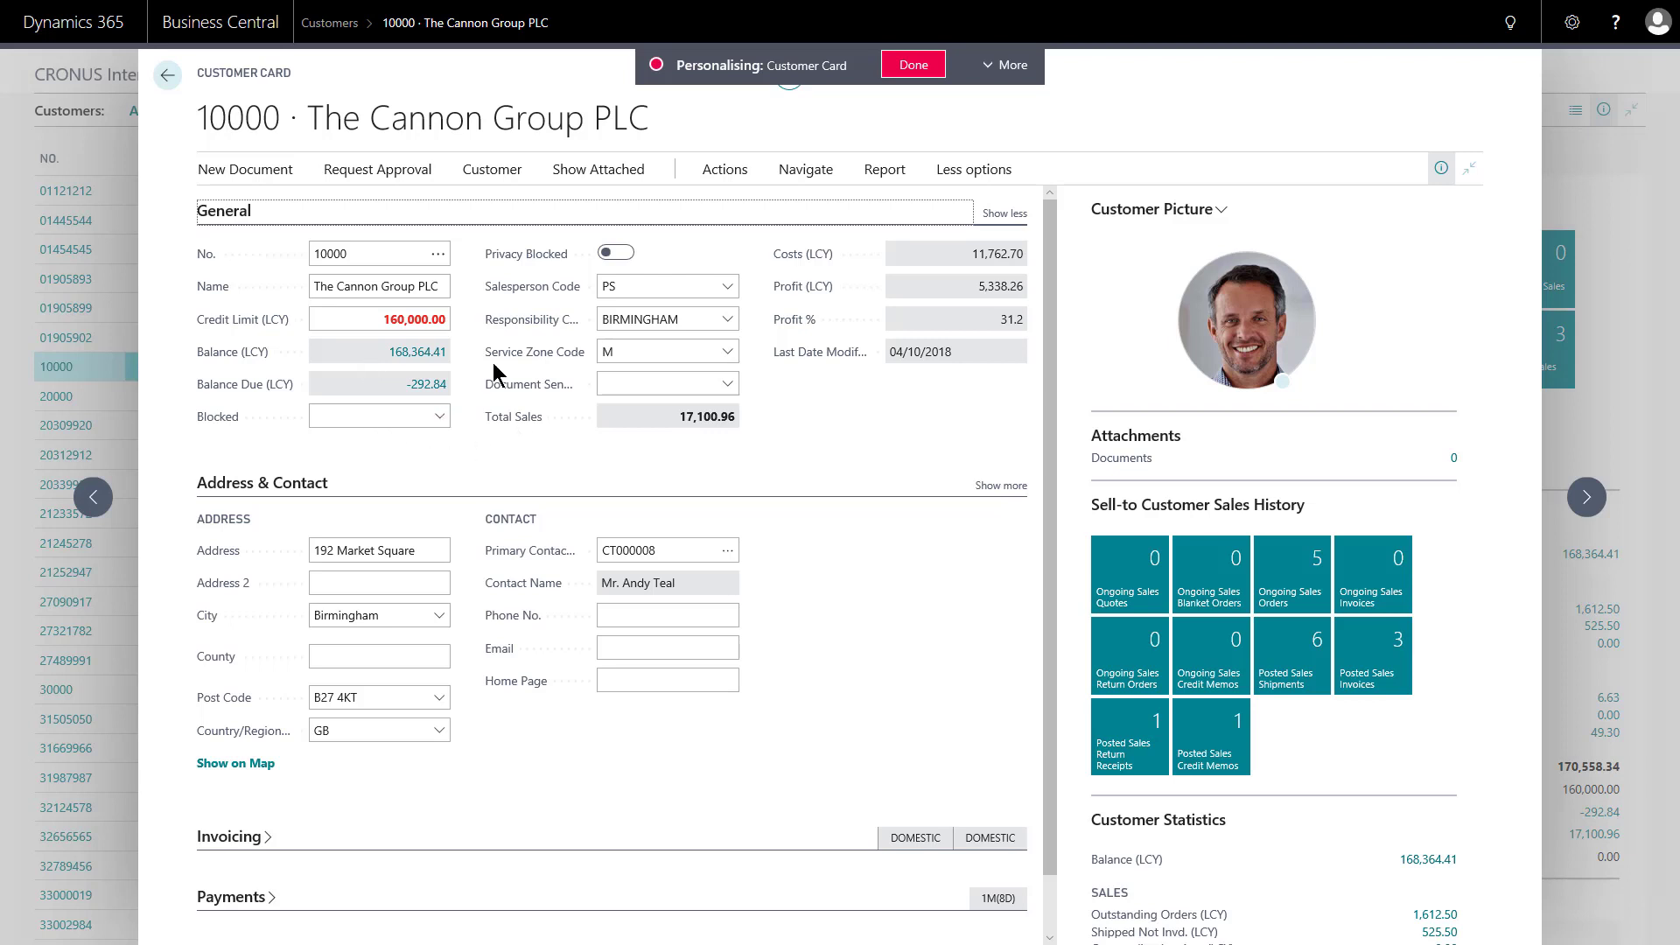
pyautogui.click(660, 383)
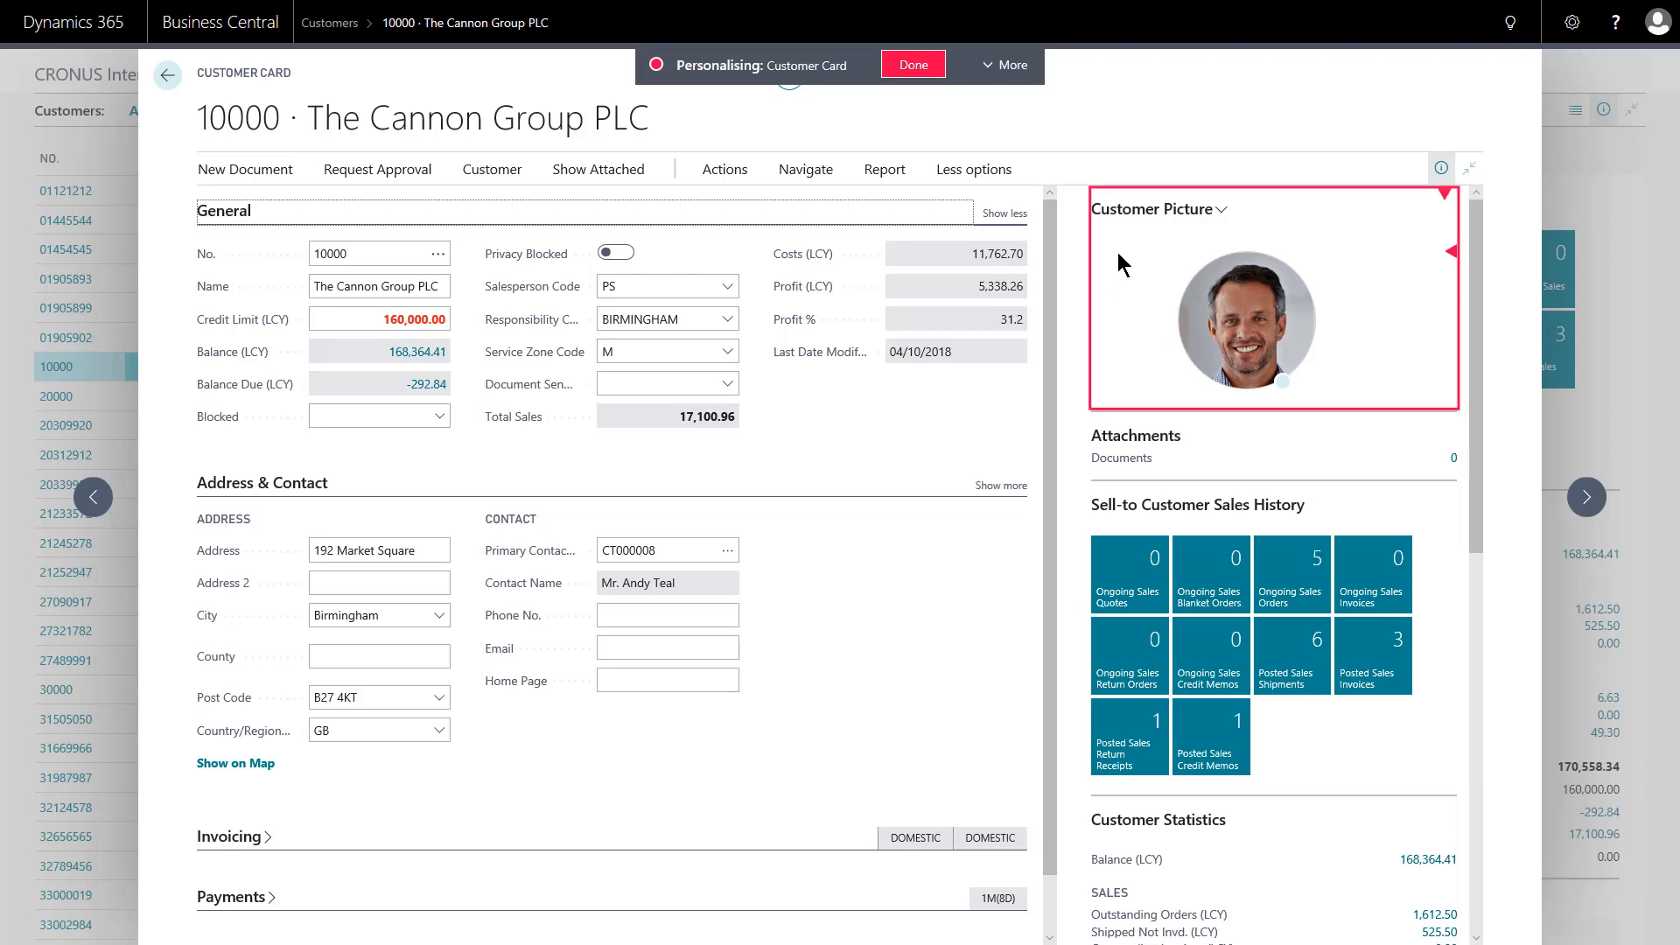
pyautogui.moveTo(1450, 199)
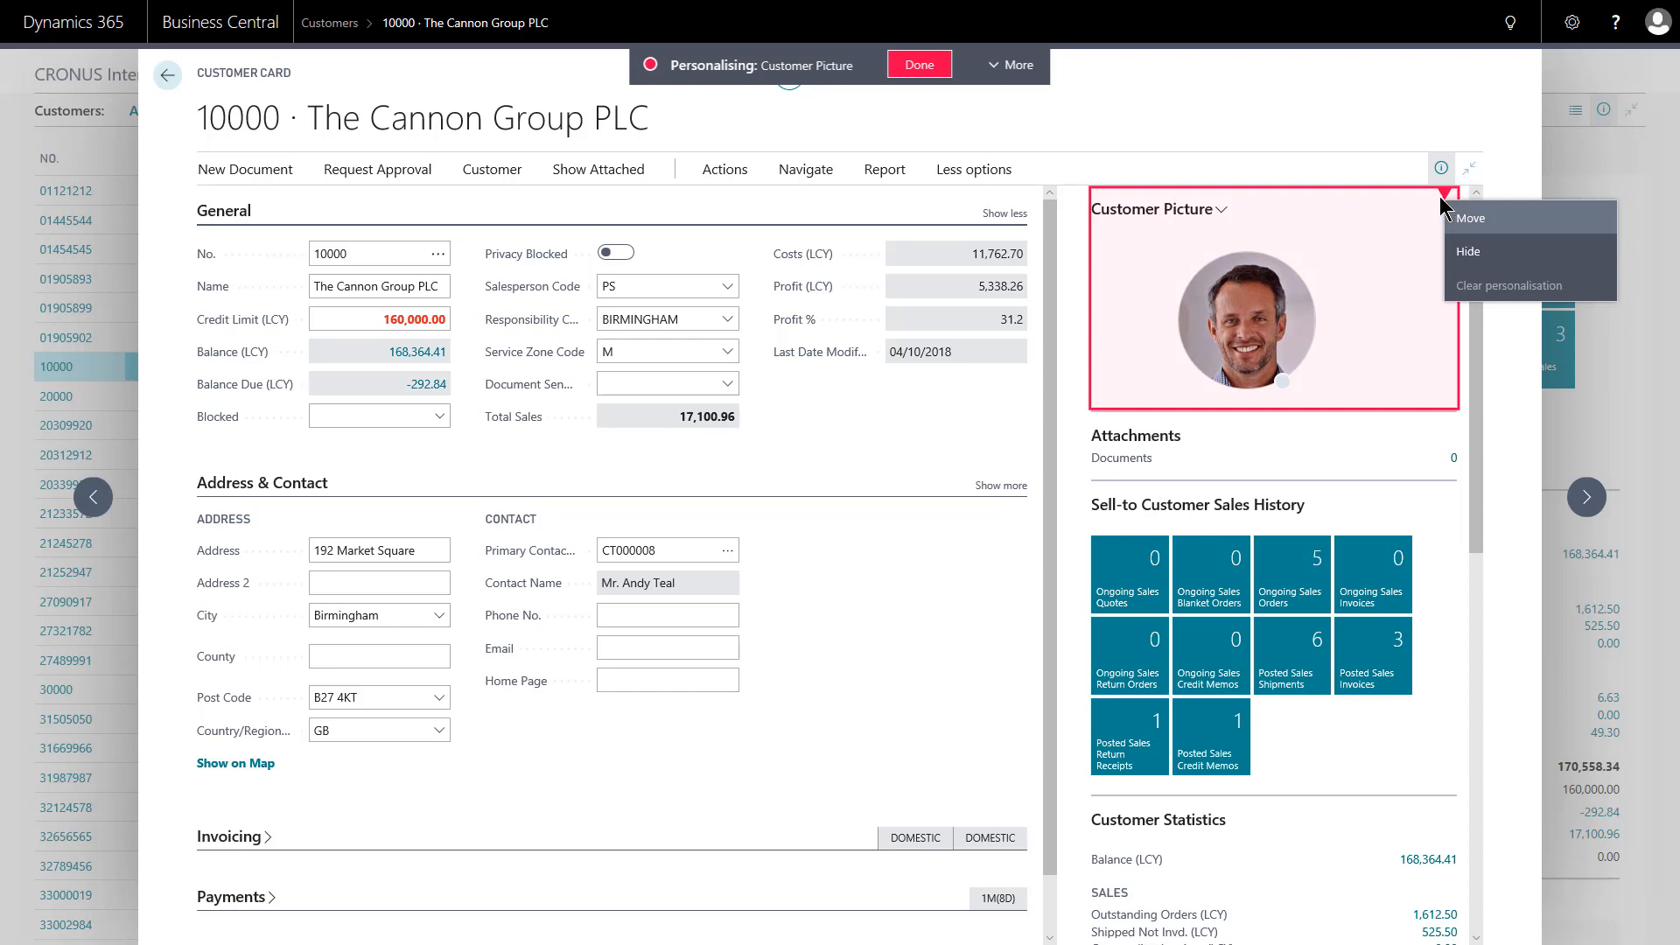
pyautogui.moveTo(1354, 509)
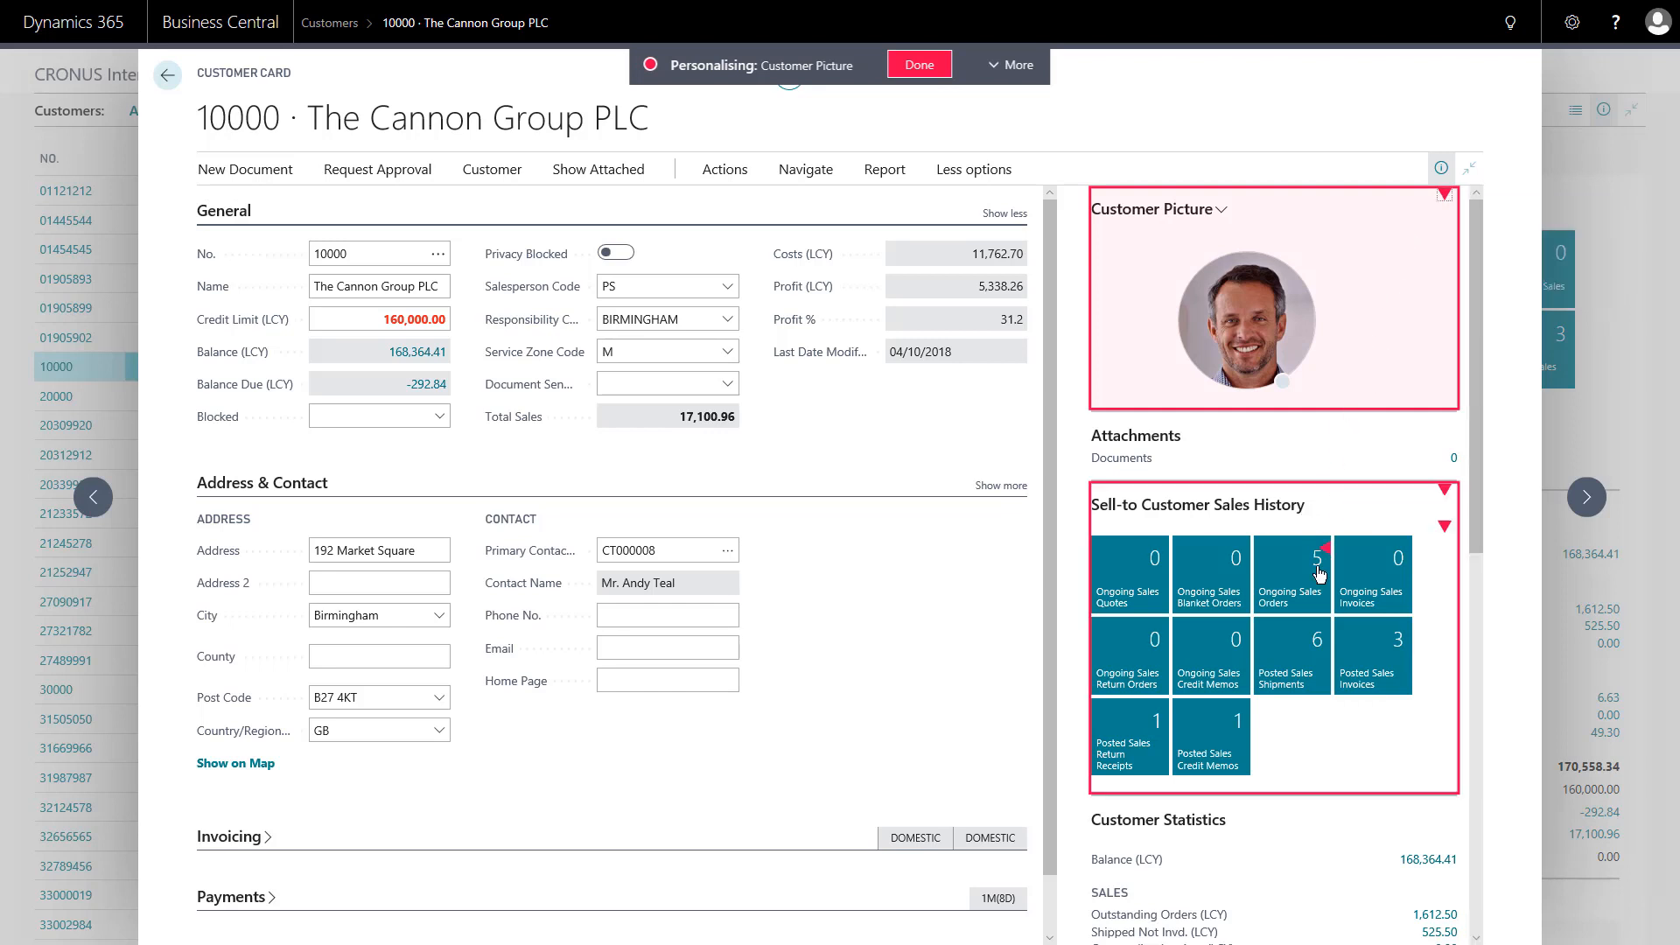
pyautogui.click(1292, 574)
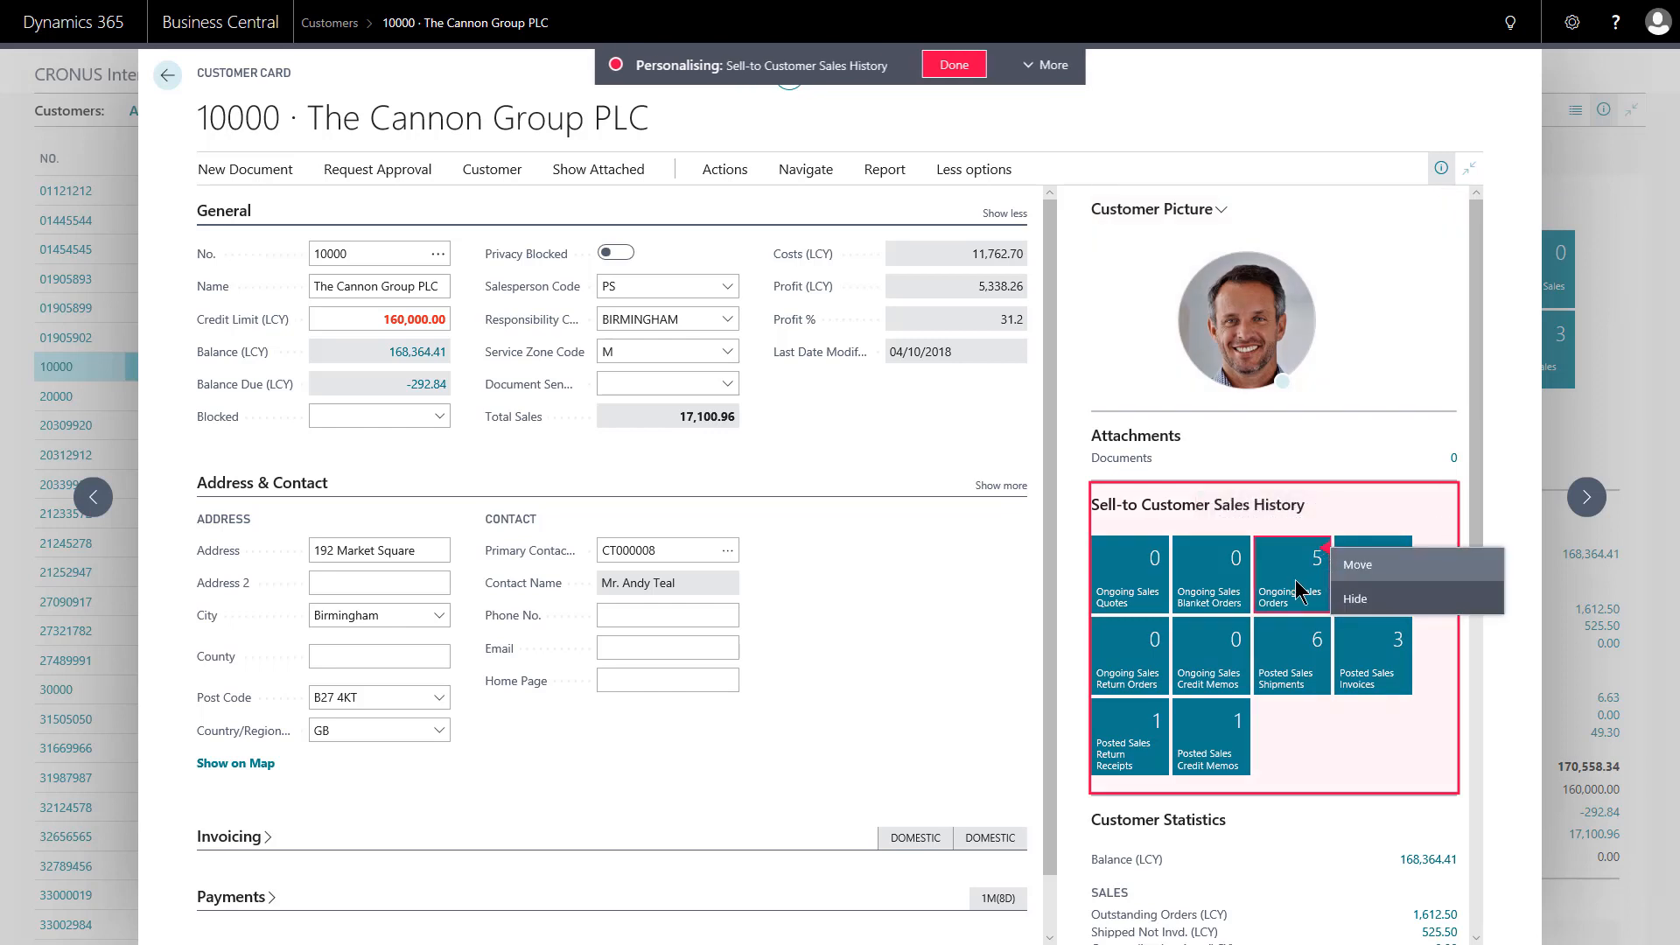
pyautogui.moveTo(1285, 574)
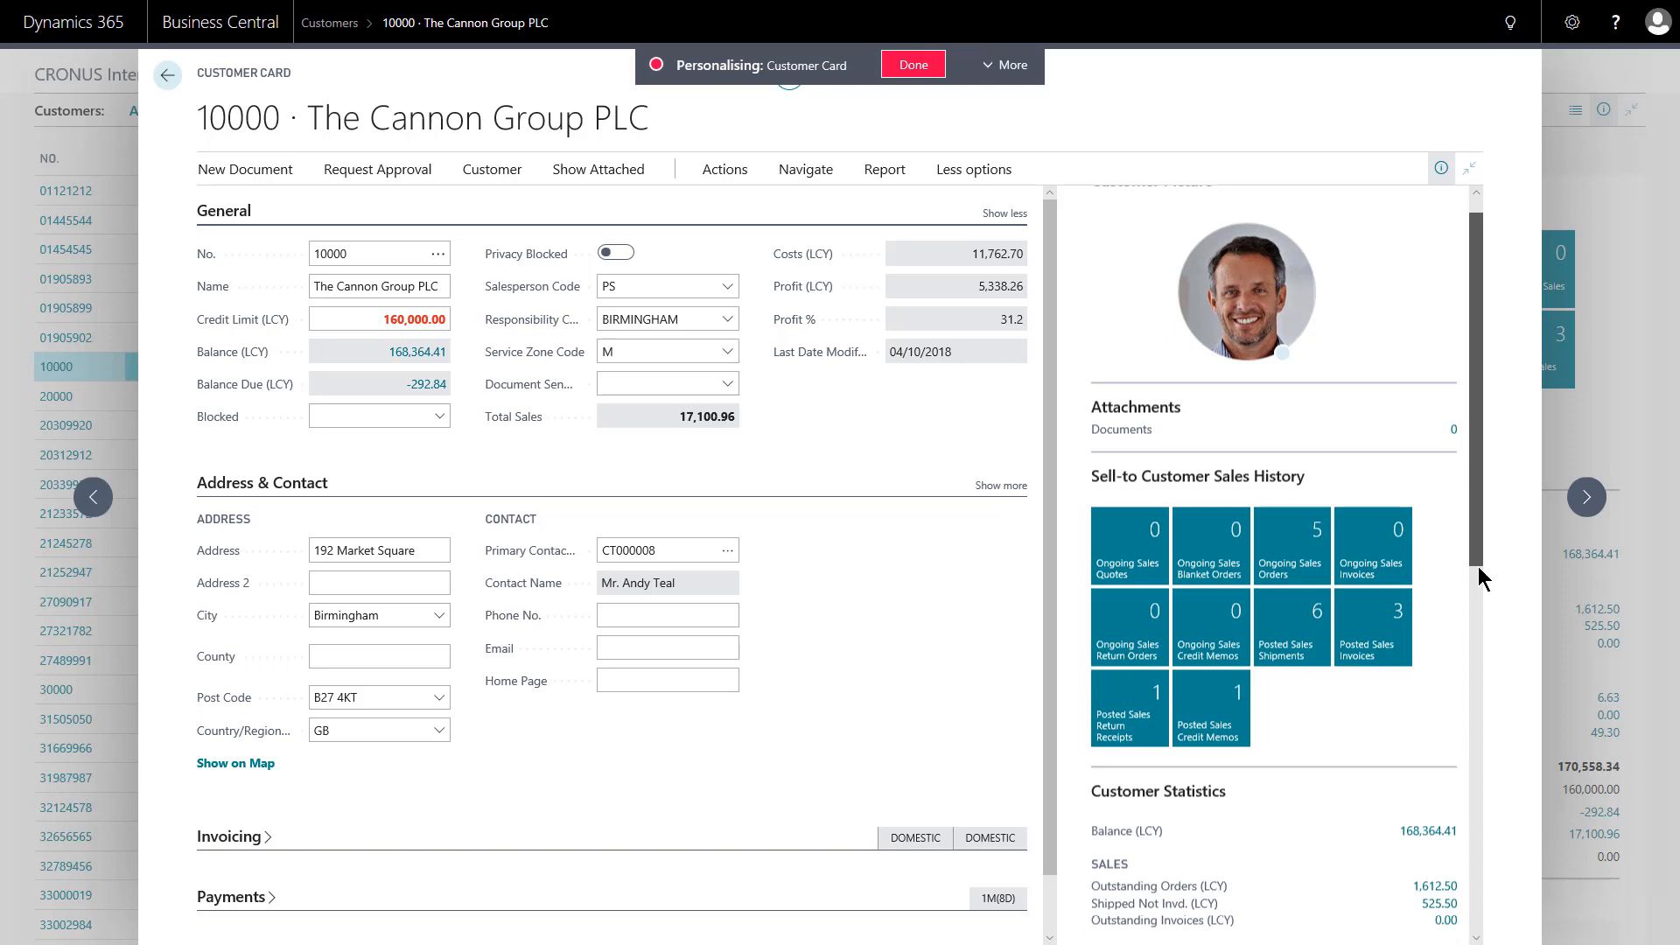
# Scroll the FactBox pane down toward the Dimensions and Customer Statistics parts
pyautogui.scroll(-3)
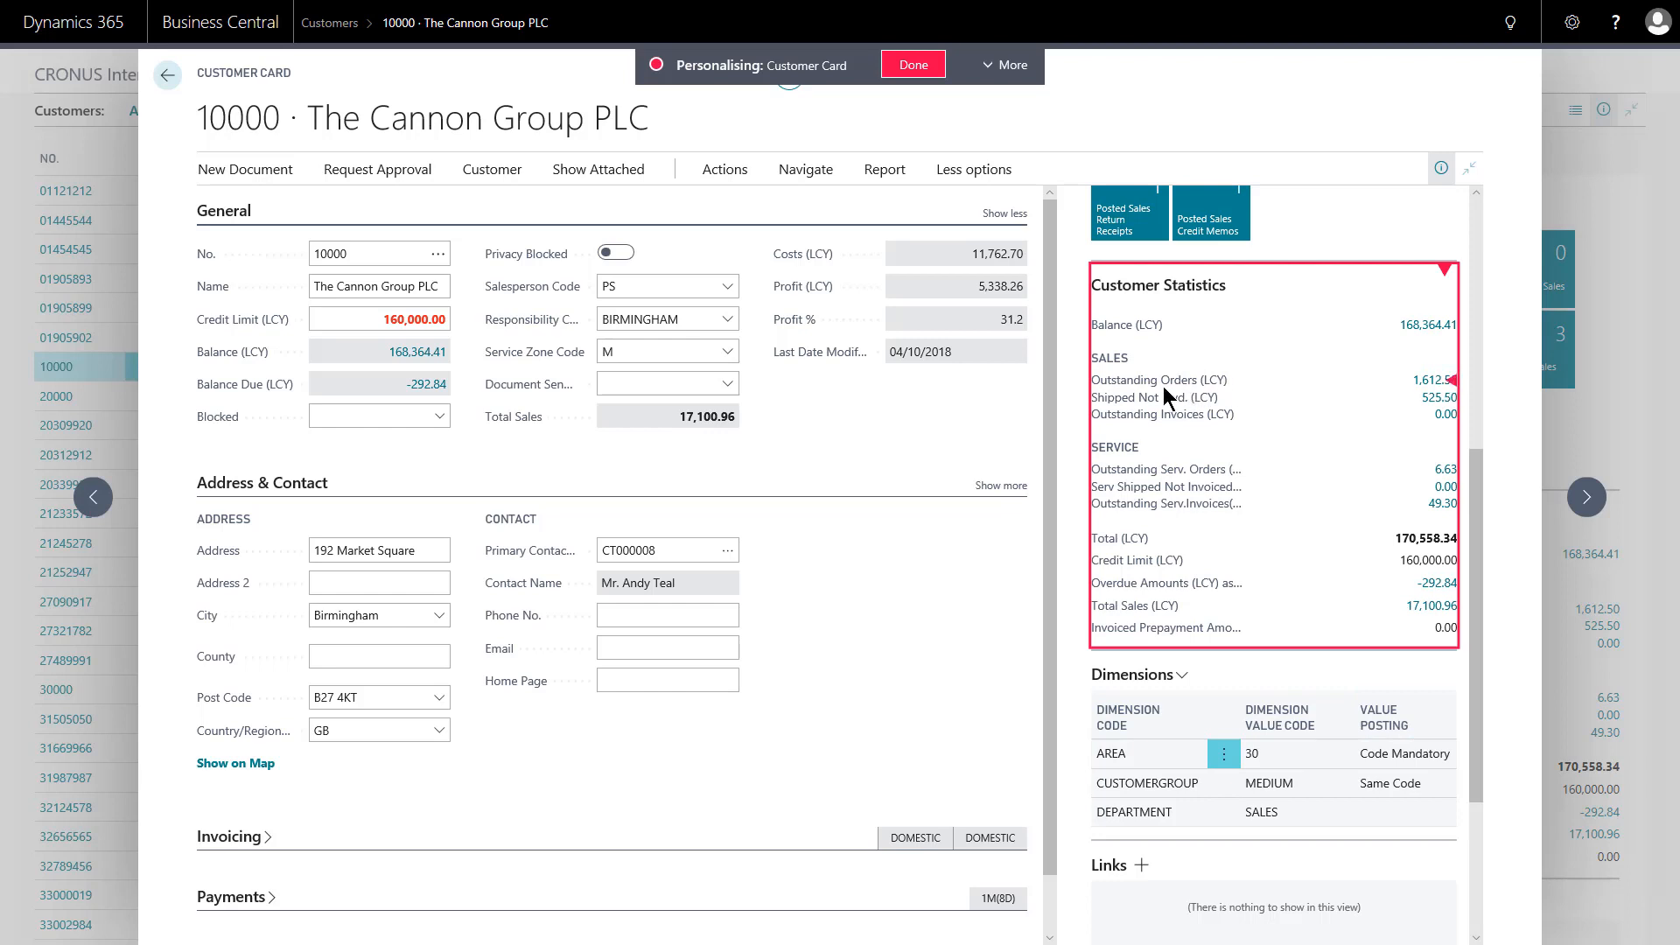
pyautogui.moveTo(1204, 402)
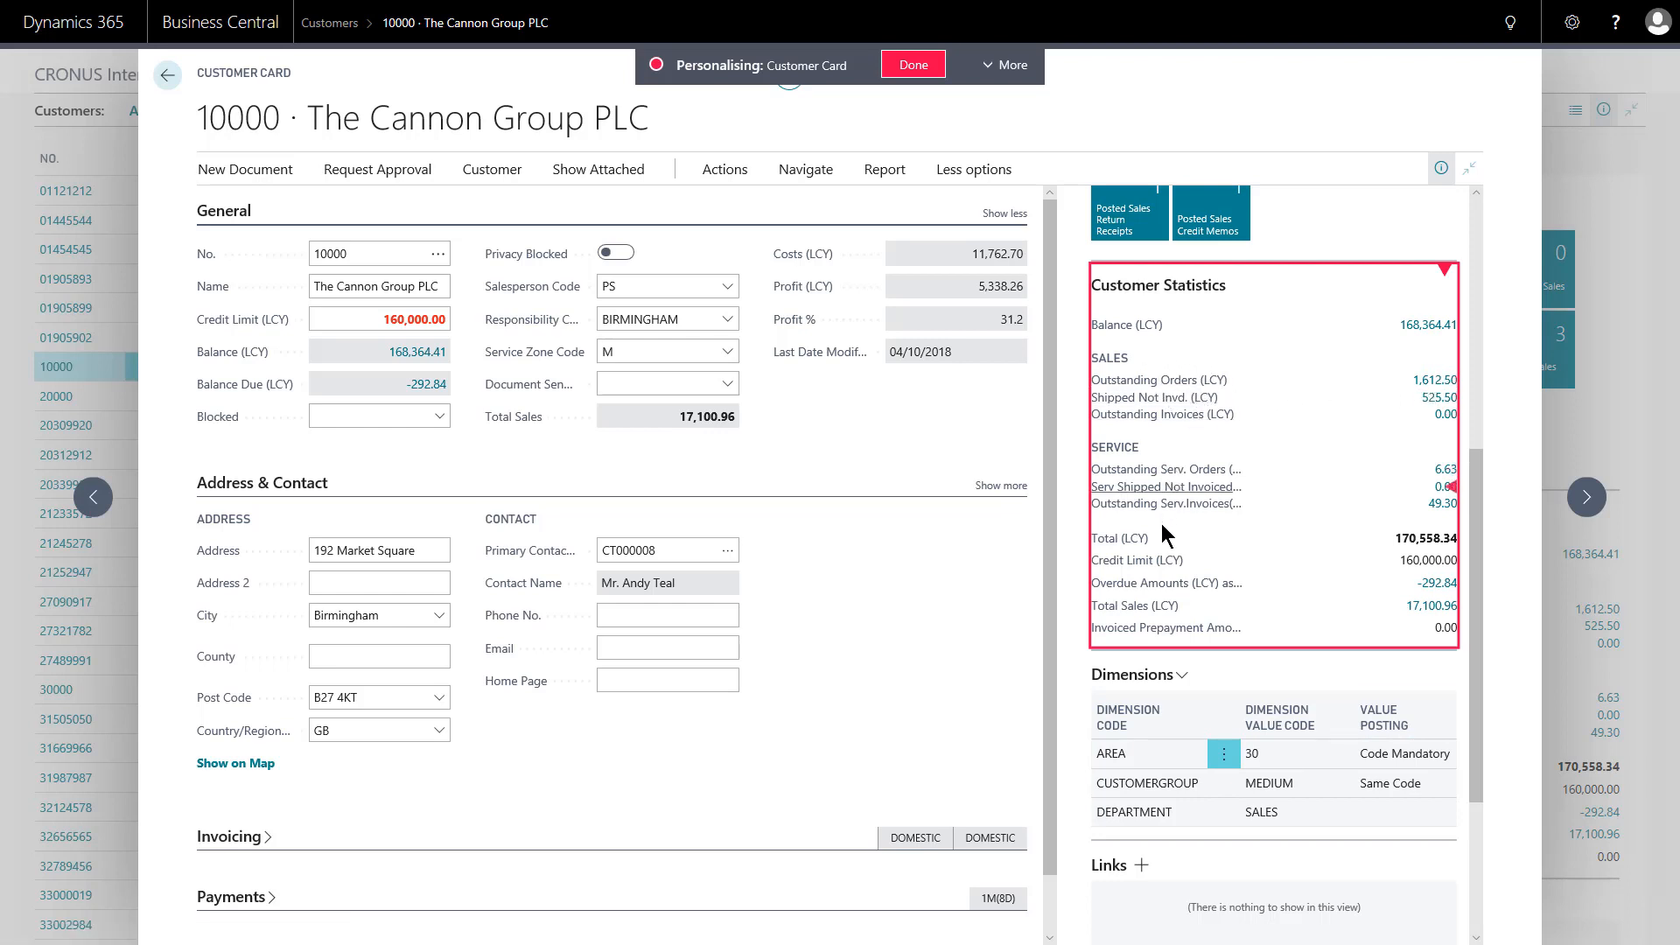
pyautogui.moveTo(1403, 508)
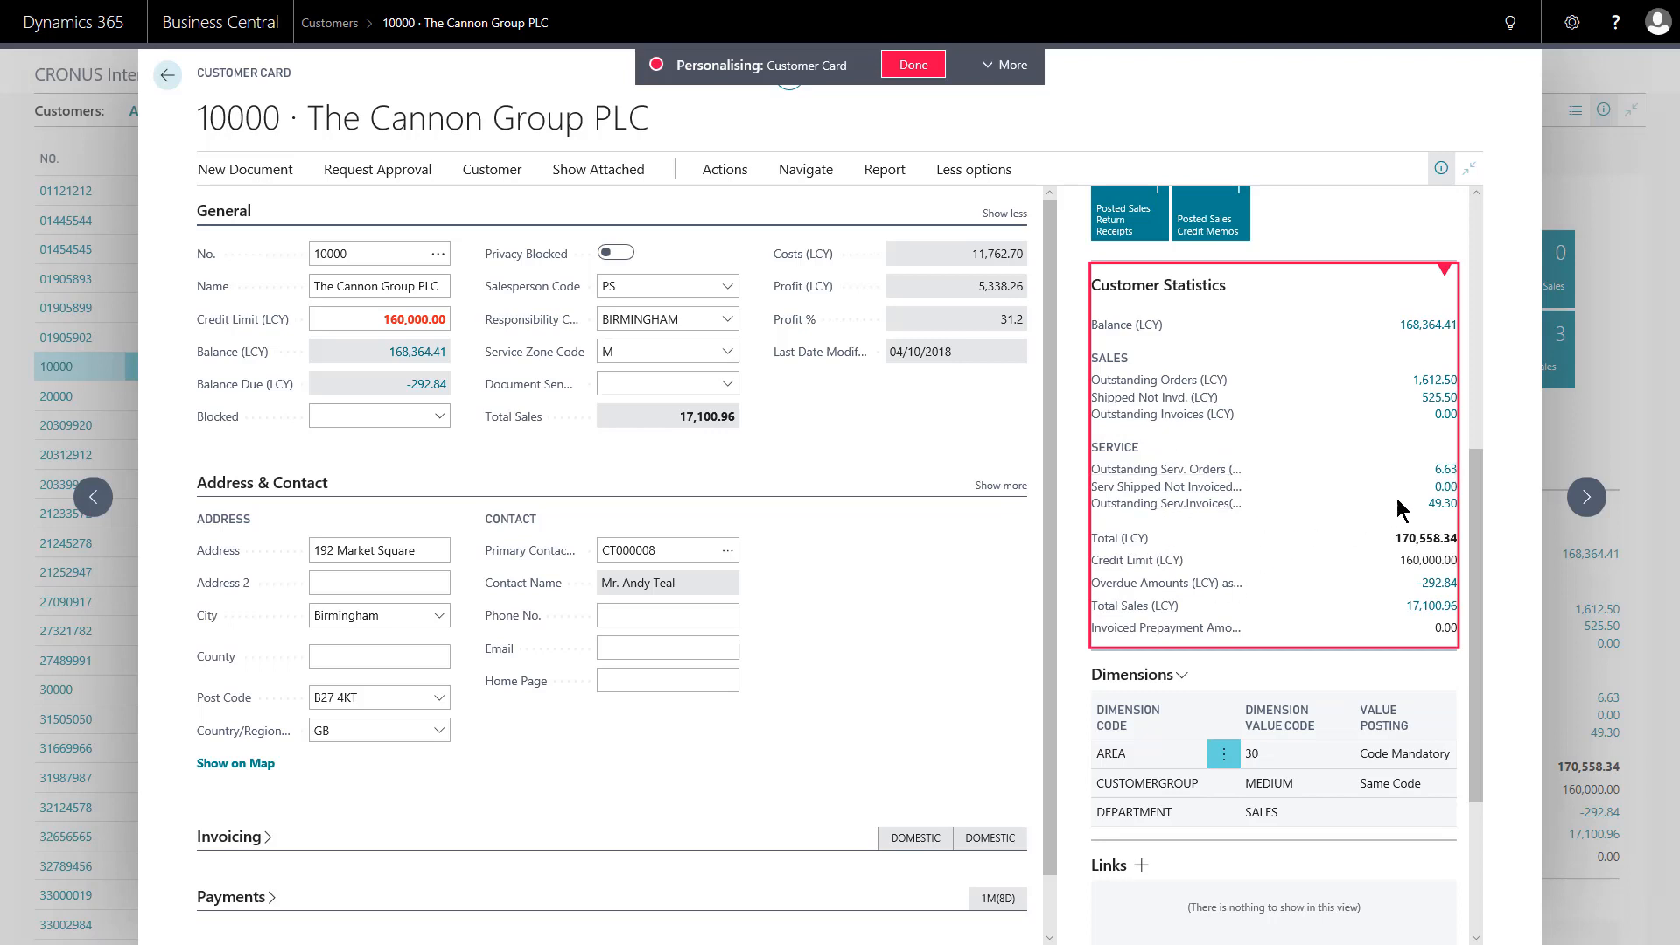
pyautogui.moveTo(1453, 499)
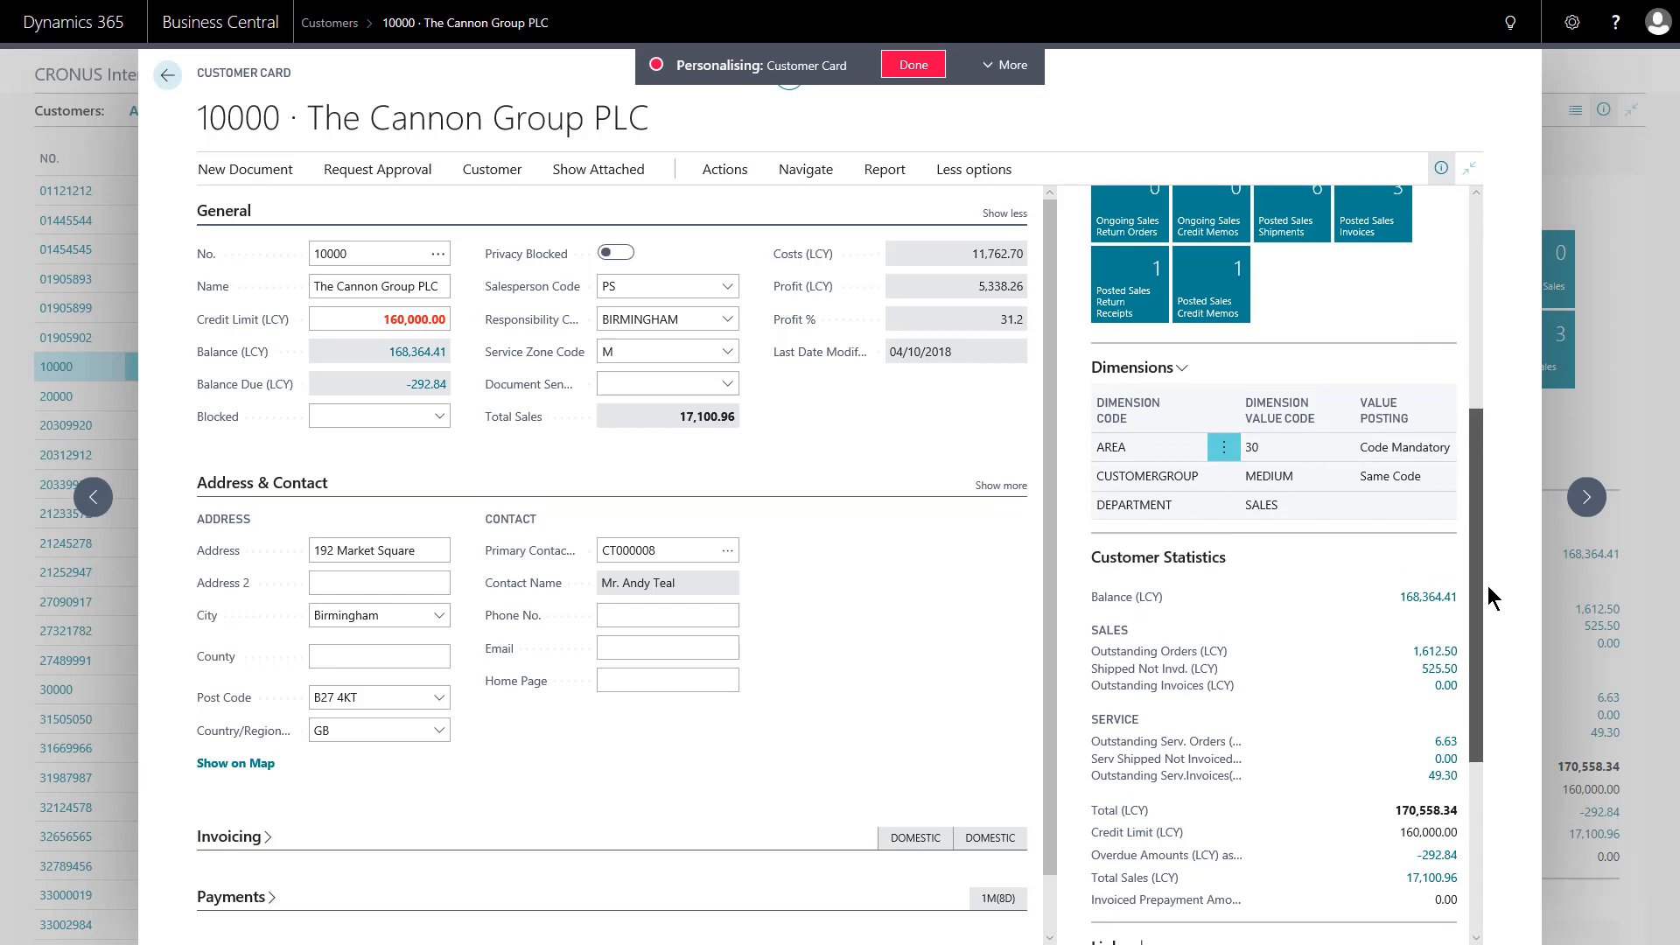
# Use the Customer Statistics marker menu, then expand the Personalising banner with More
pyautogui.scroll(-3)
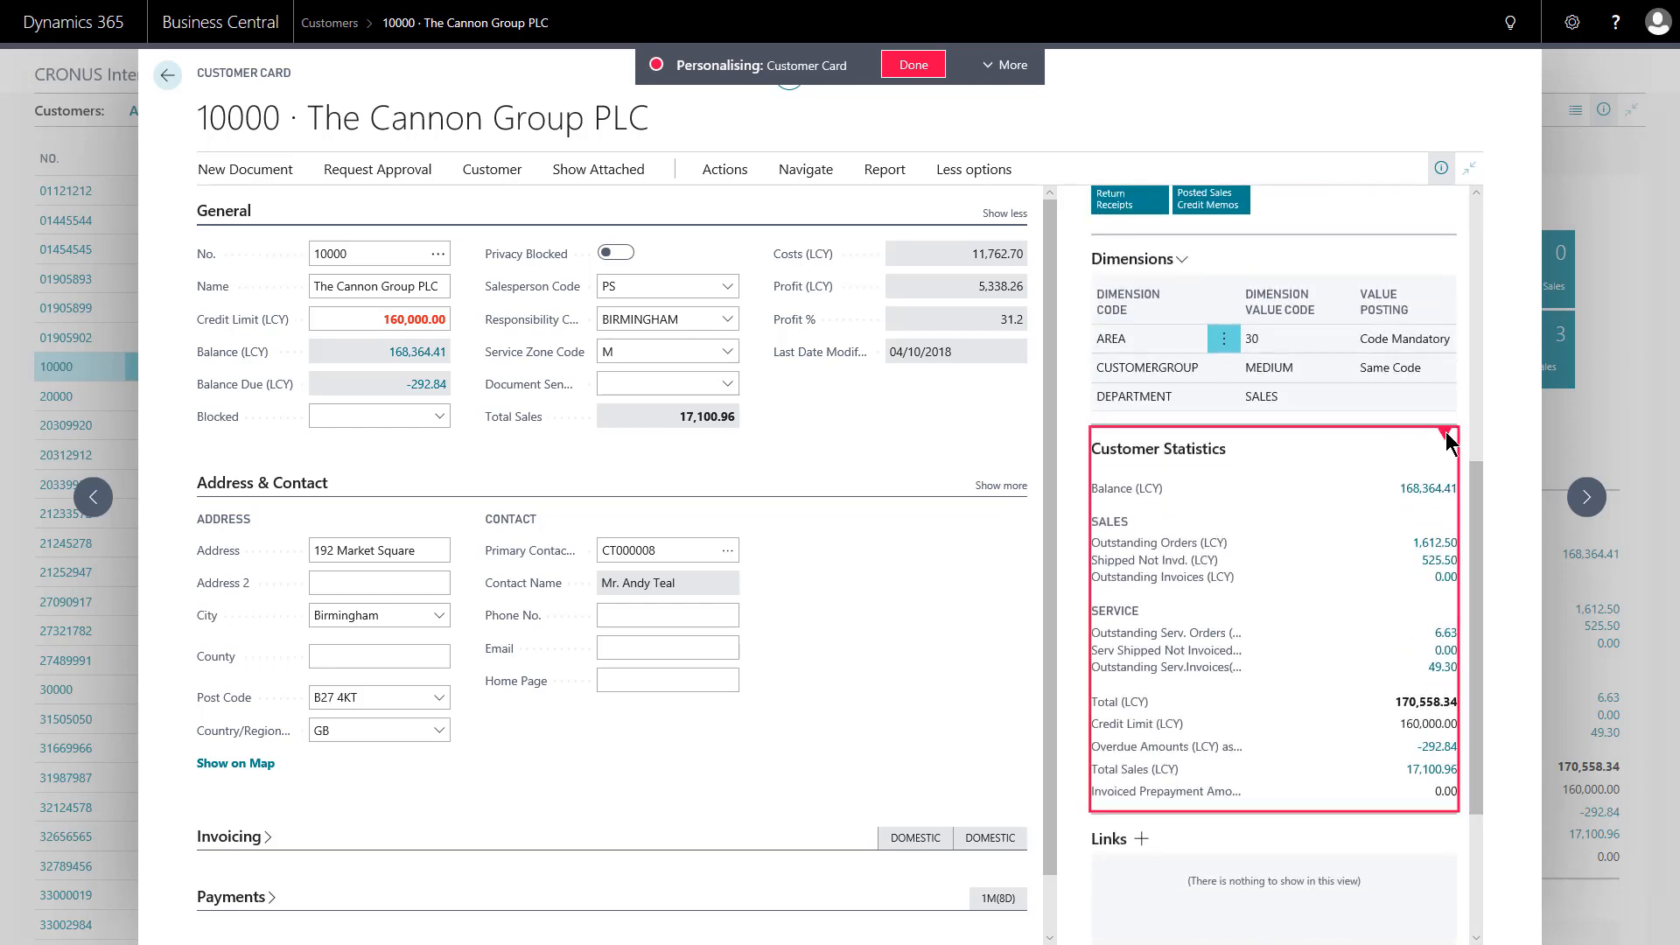
pyautogui.click(1444, 437)
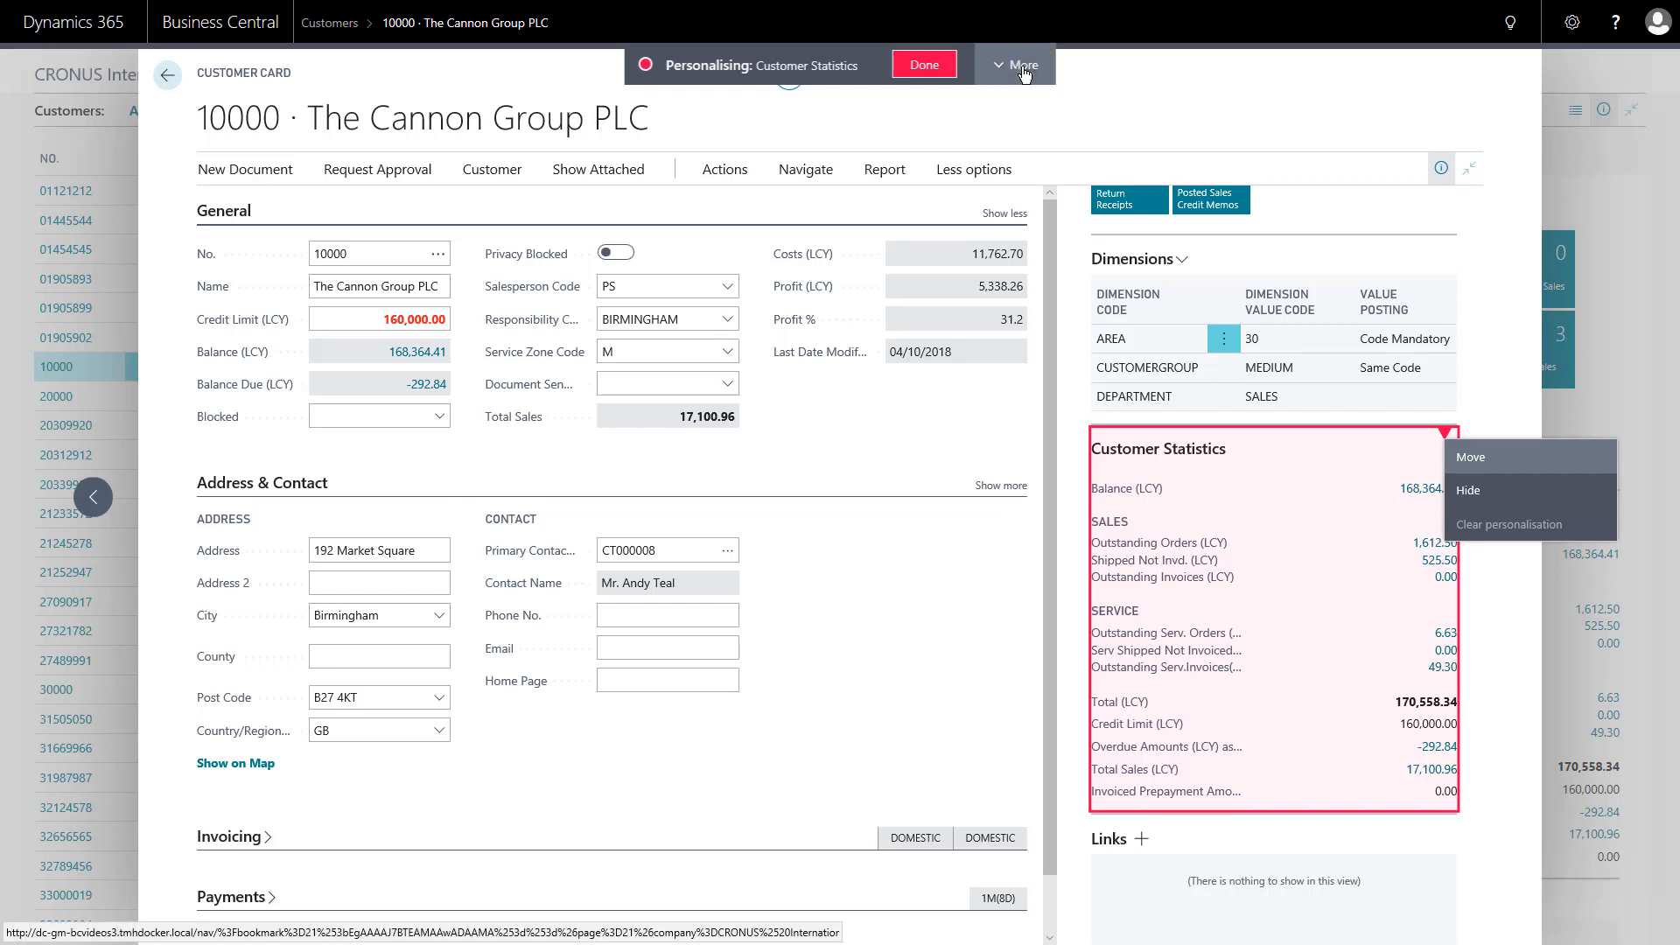
pyautogui.click(1022, 63)
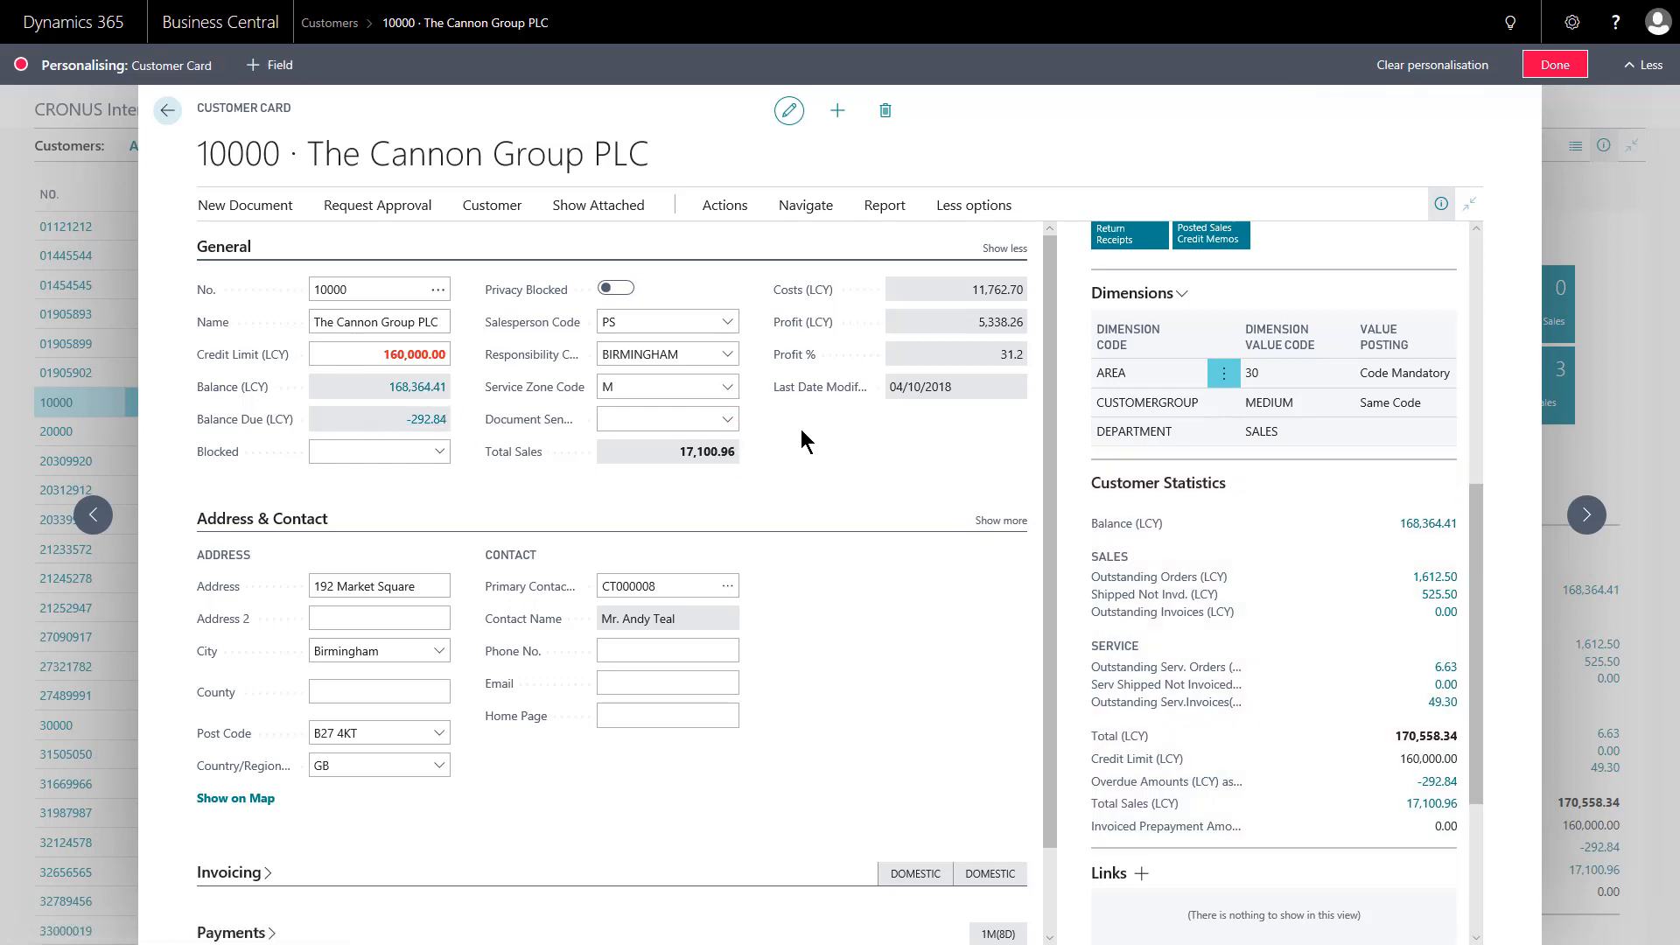
pyautogui.moveTo(322, 82)
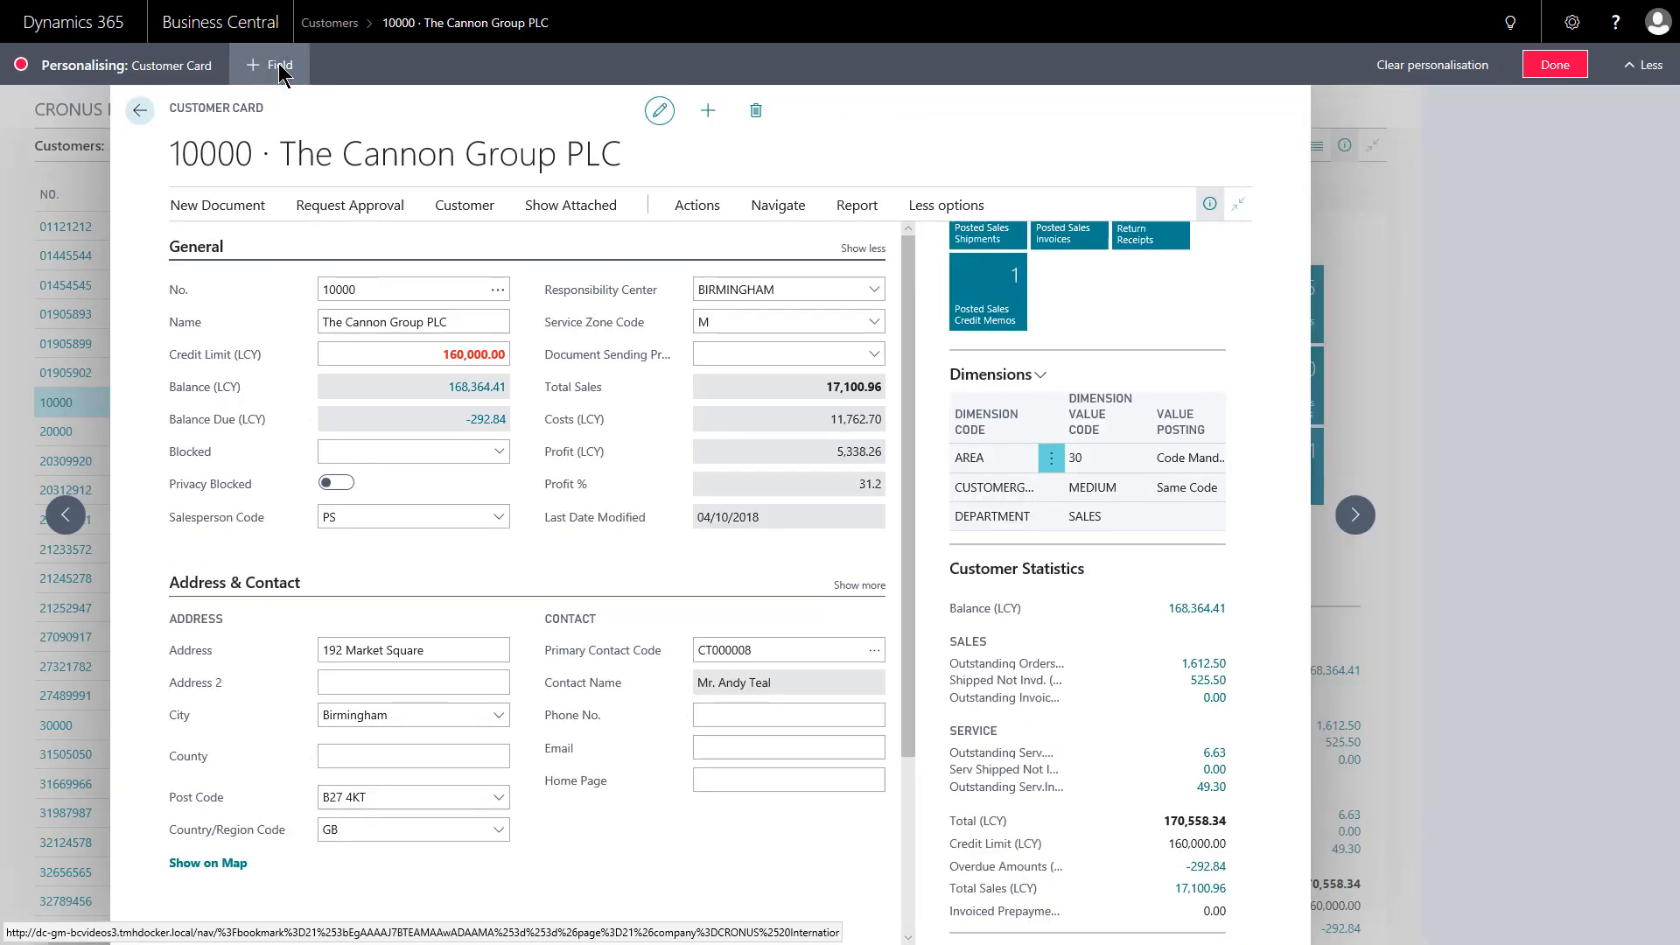
pyautogui.click(280, 65)
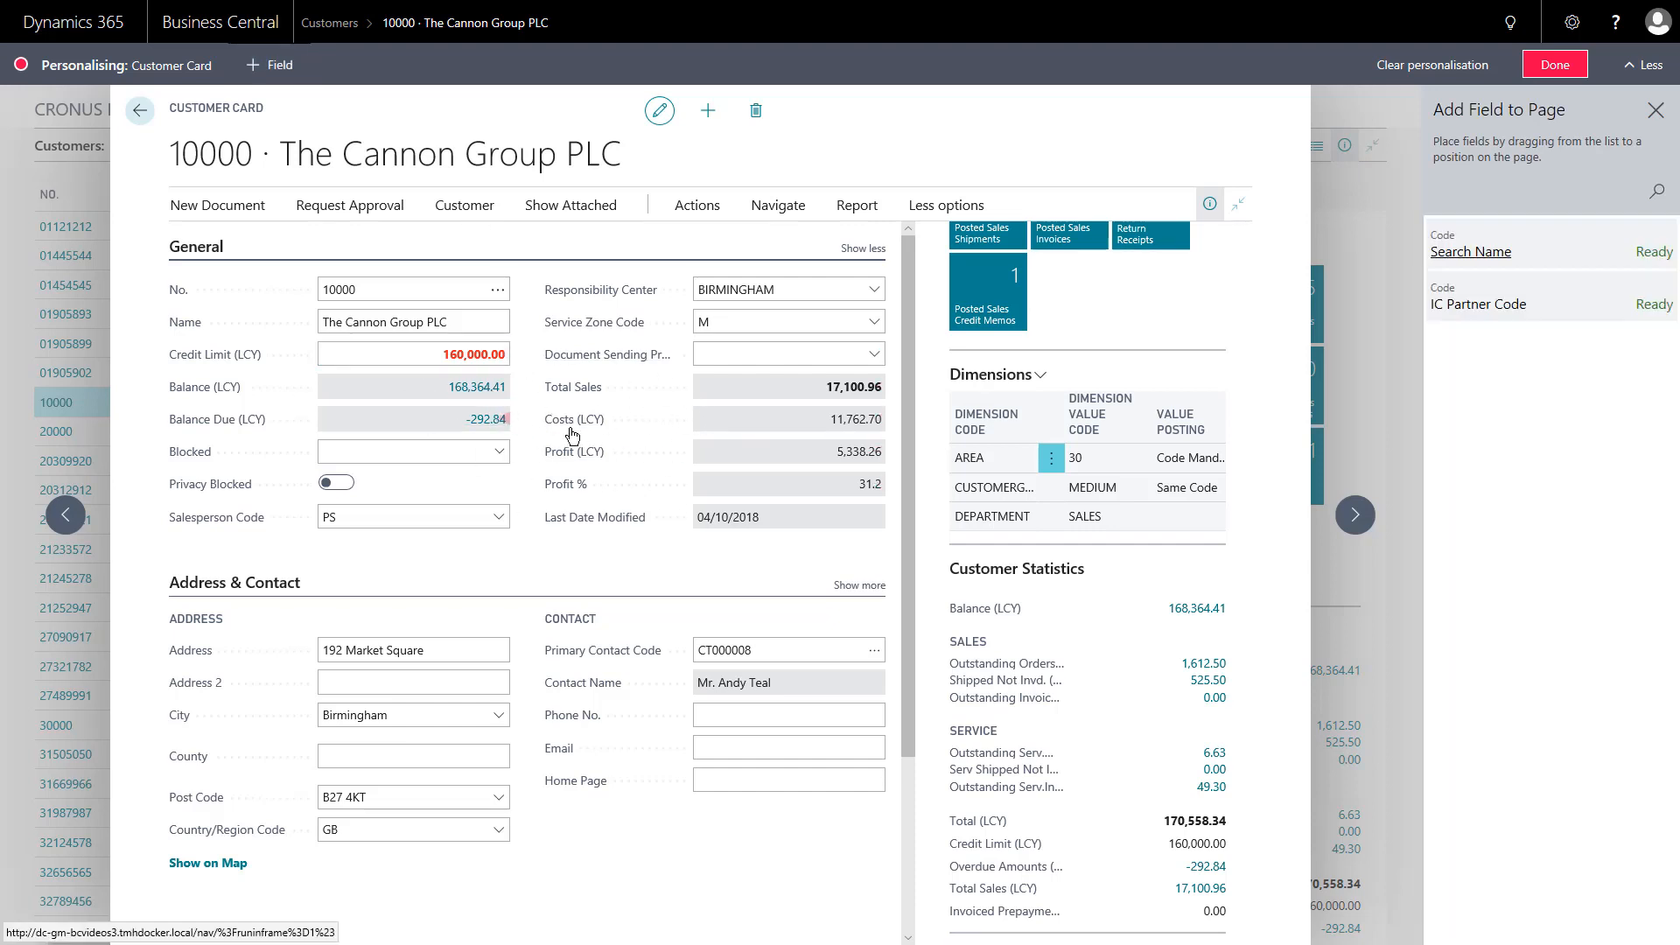
pyautogui.moveTo(676, 448)
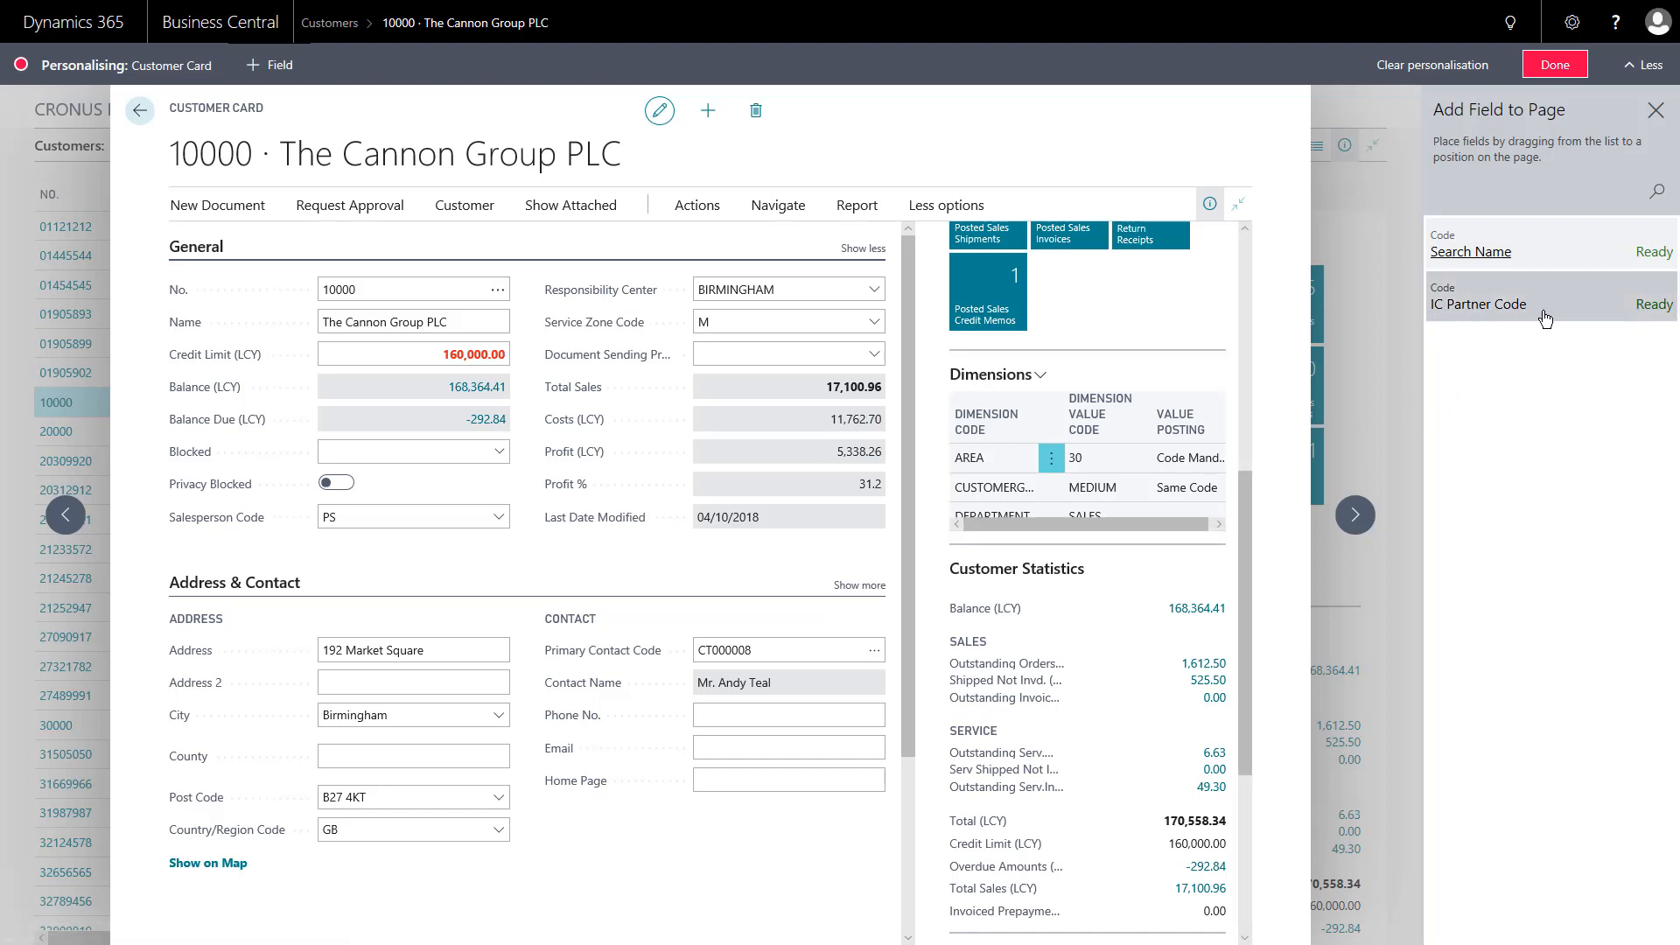
pyautogui.moveTo(1571, 315)
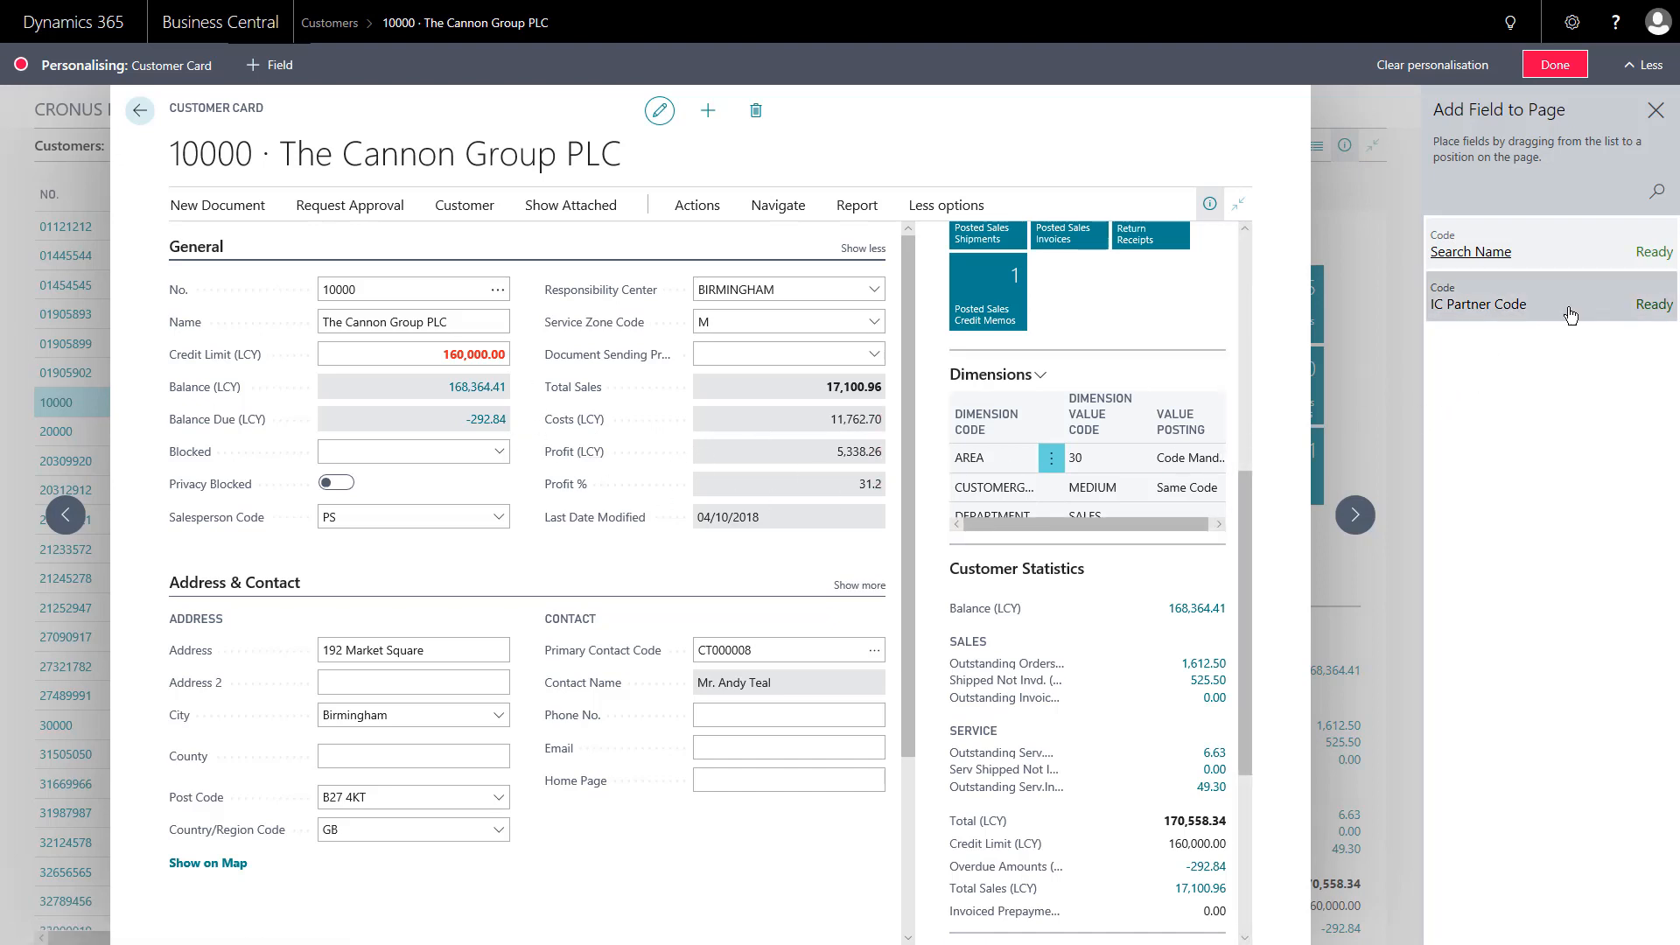
pyautogui.moveTo(629, 379)
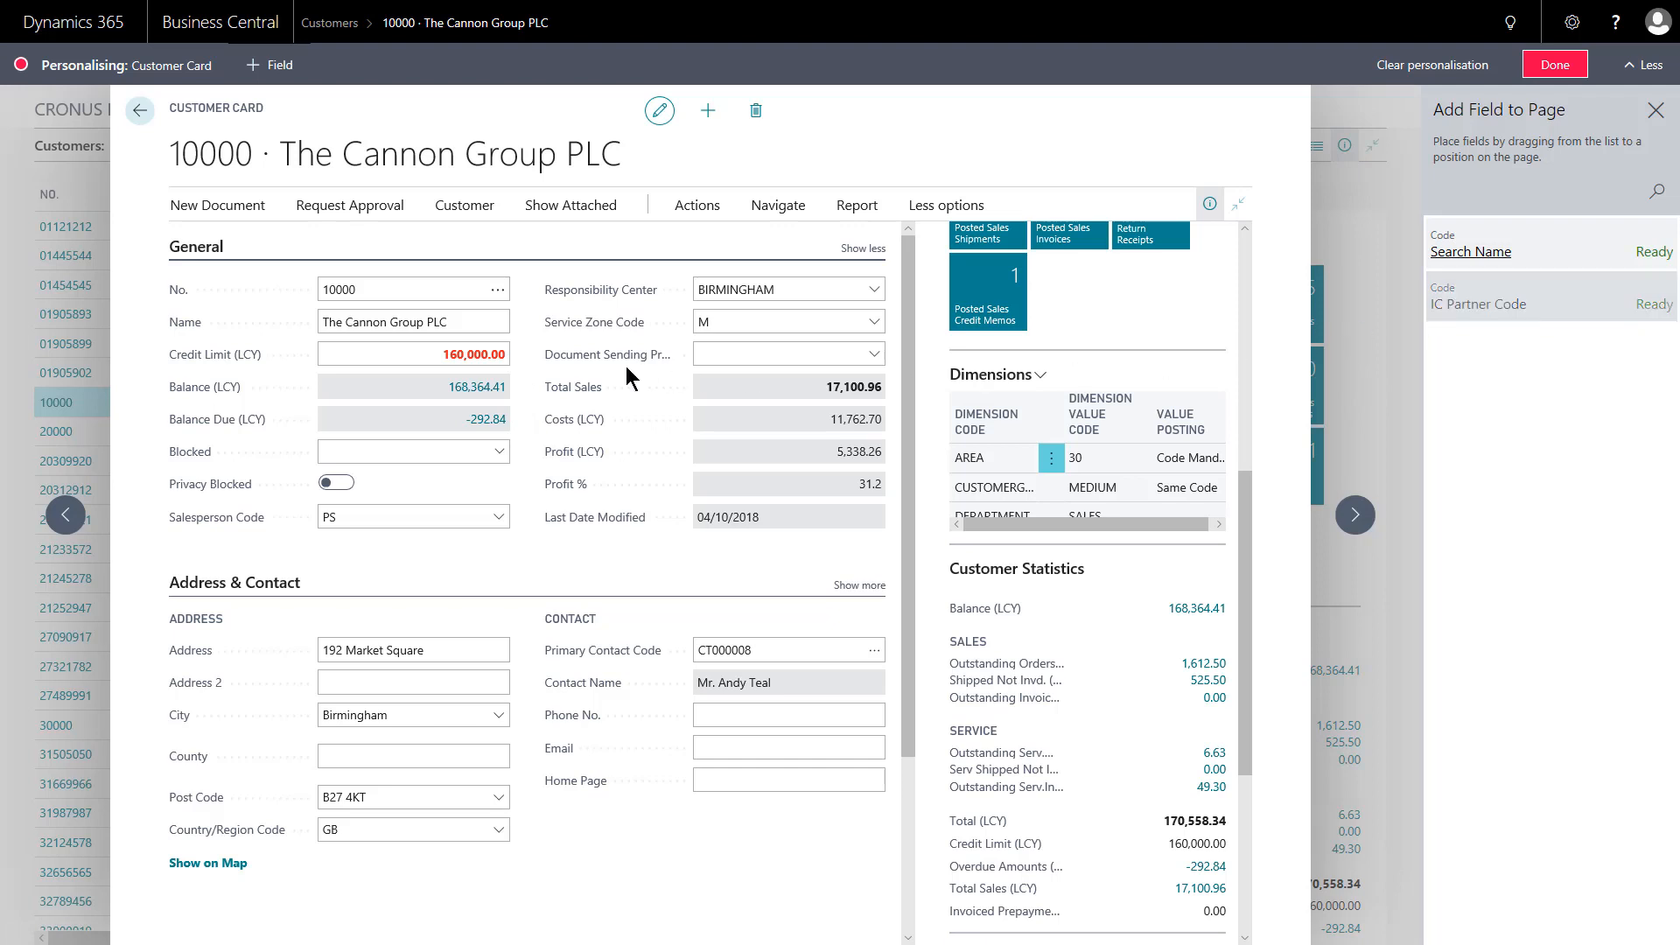
# Drop IC Partner Code into the General section directly below Blocked
pyautogui.click(413, 451)
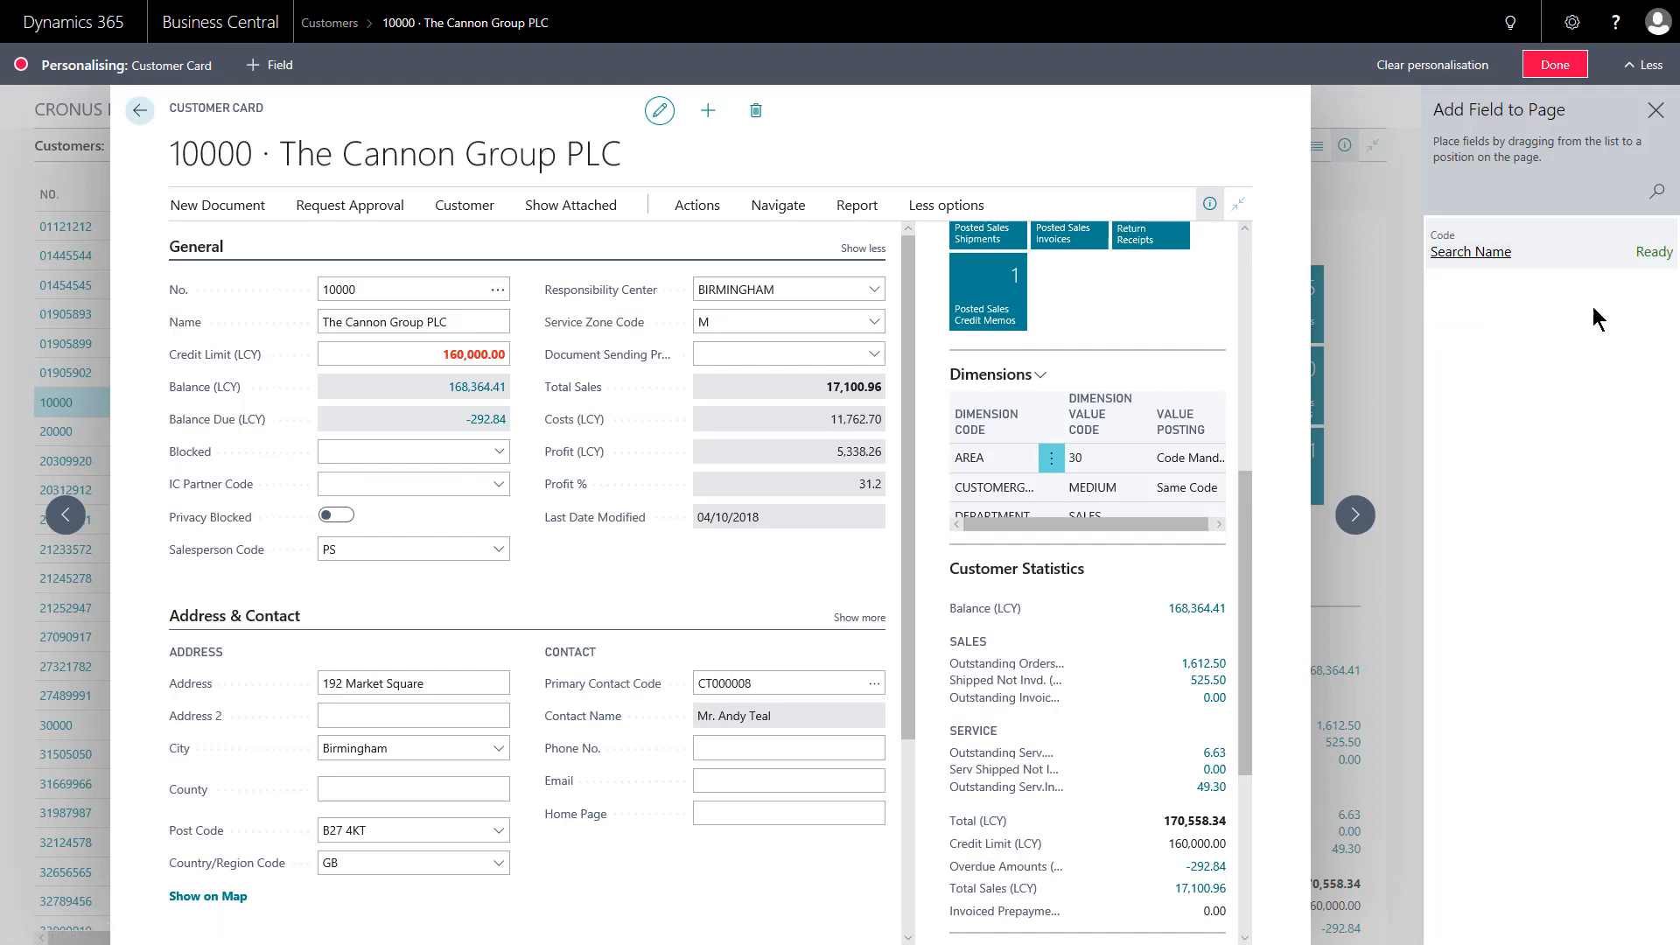
pyautogui.moveTo(1559, 336)
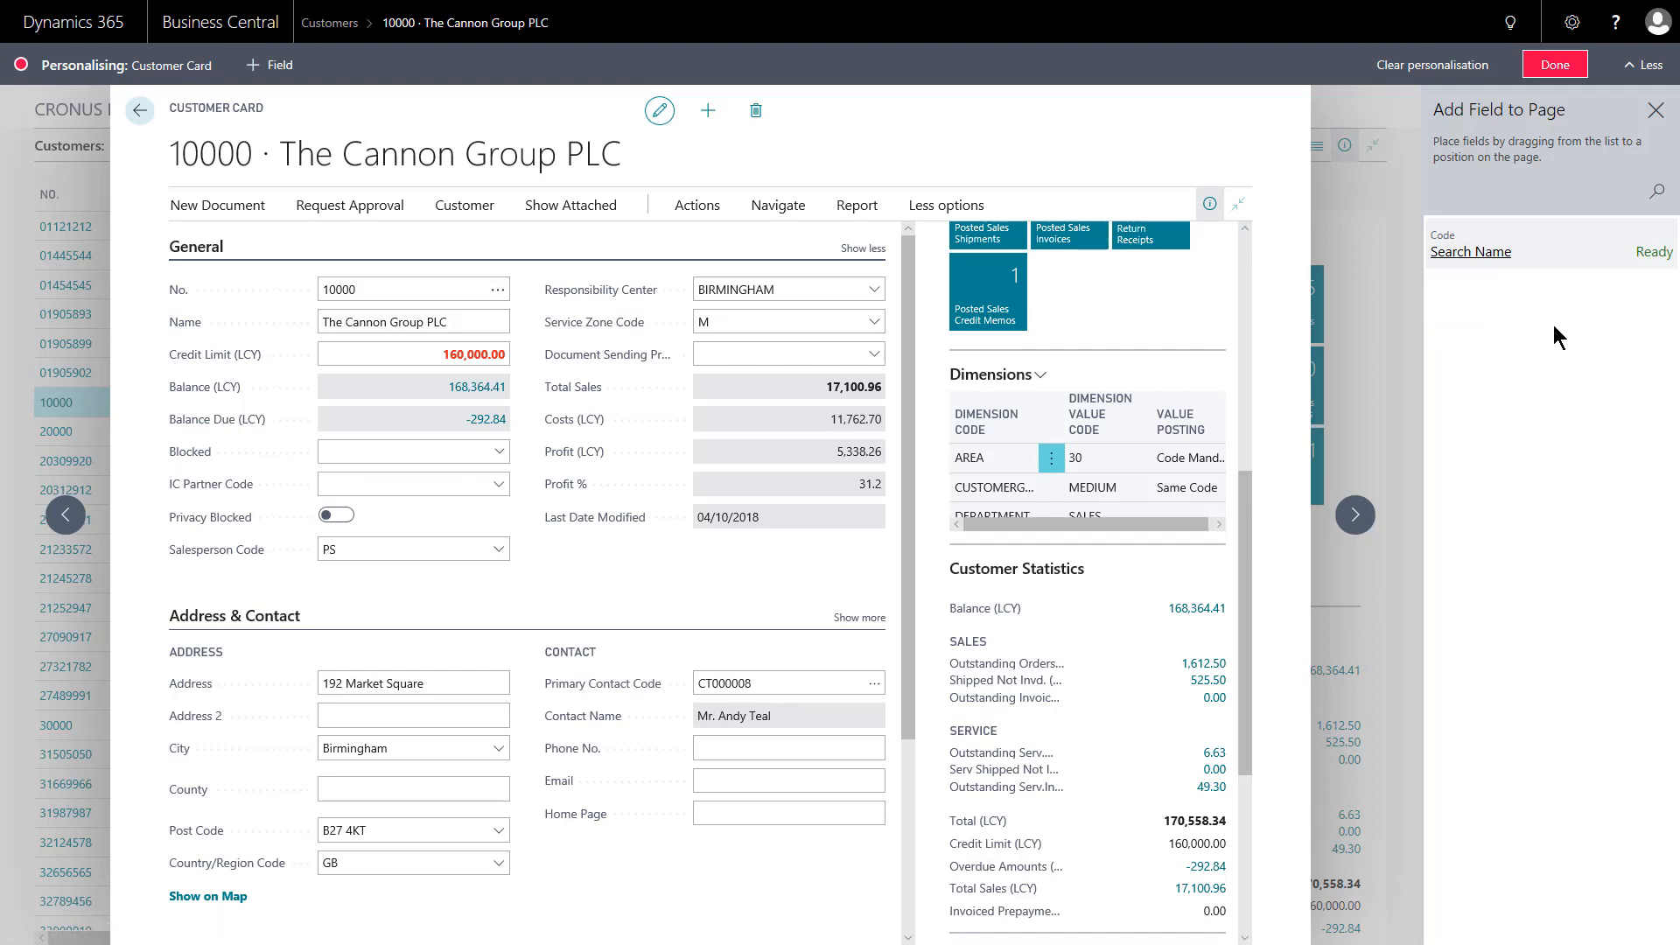